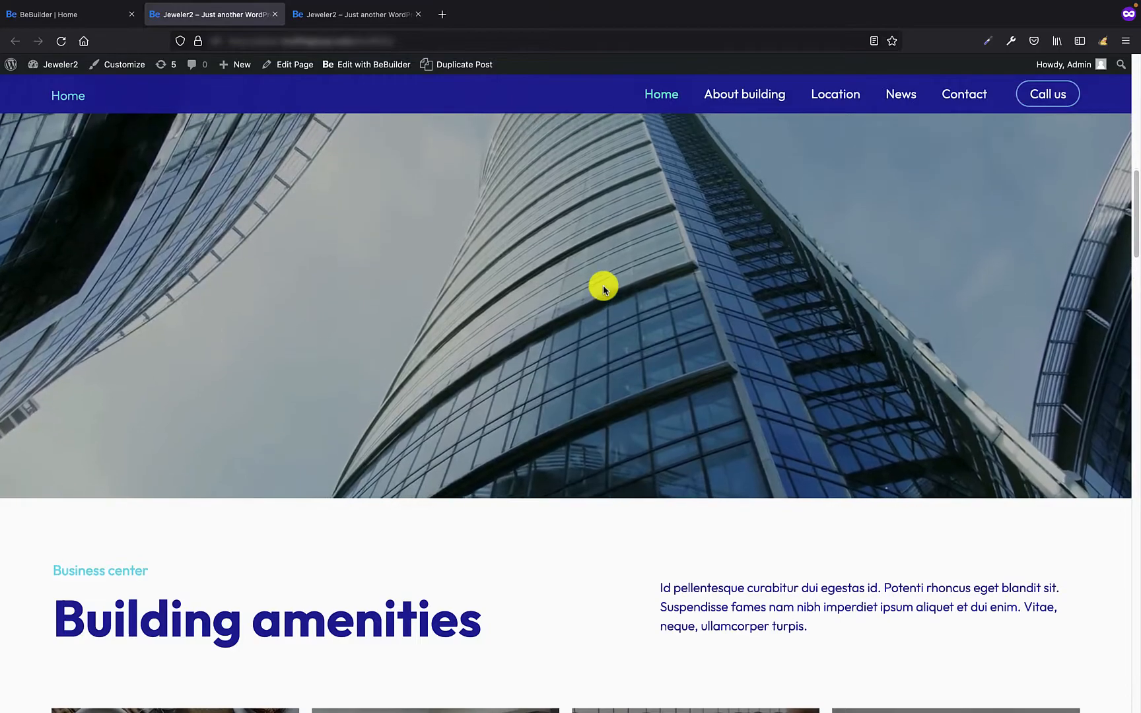
Scroll down the live Home page before opening it in the BeBuilder editor.
scroll(down, 3)
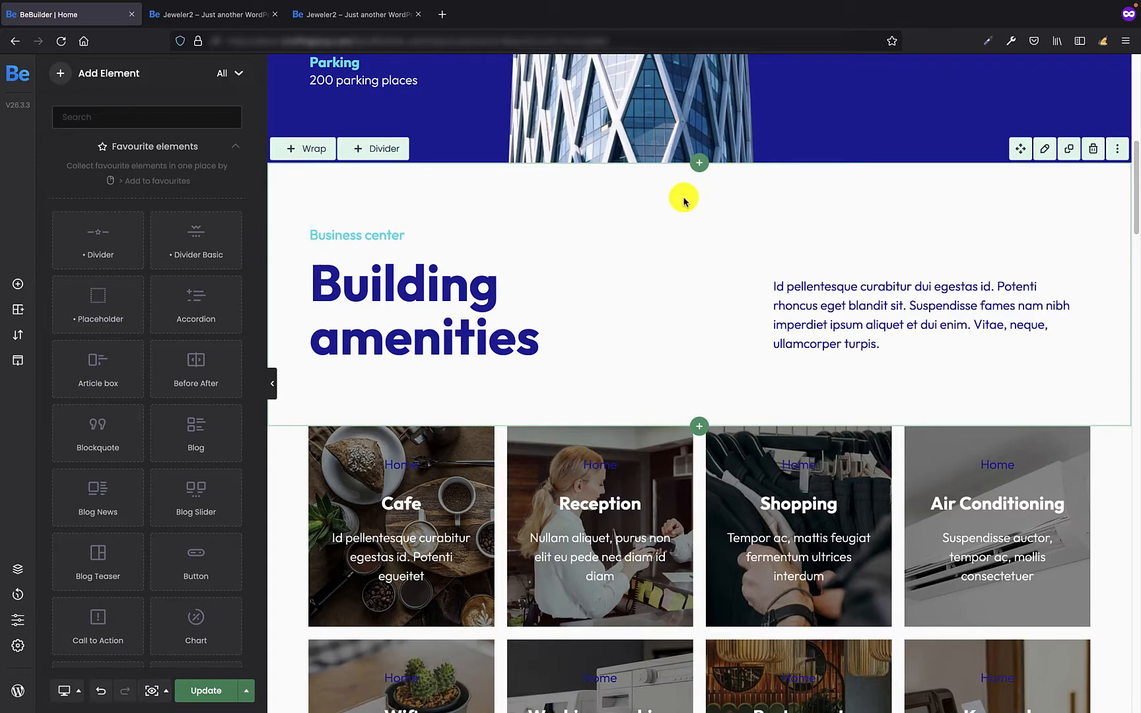
Add a section above Building amenities with a one-column wrap holding a Video element.
click(698, 162)
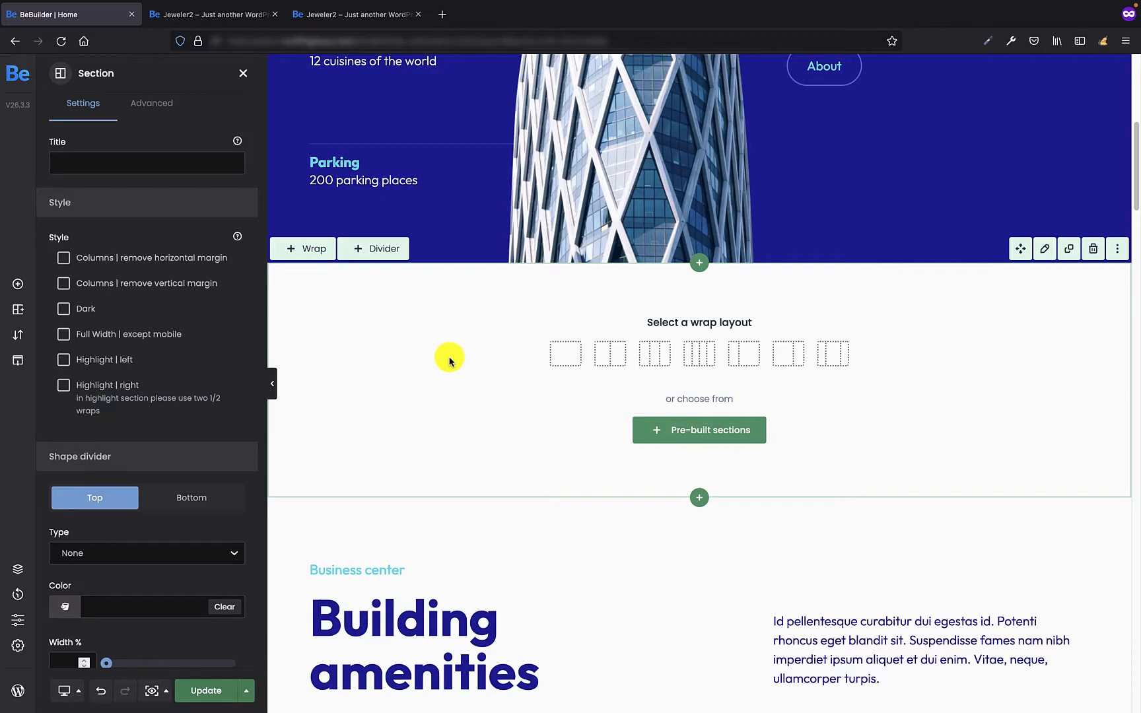
click(206, 691)
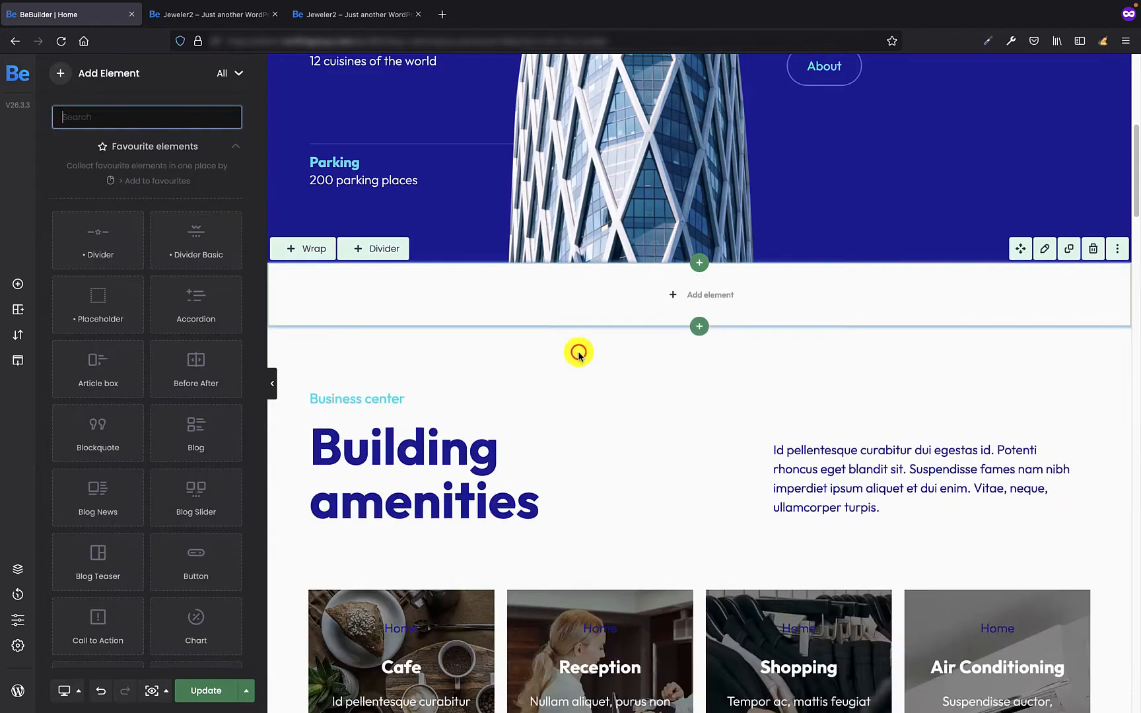
mouse_move(537, 334)
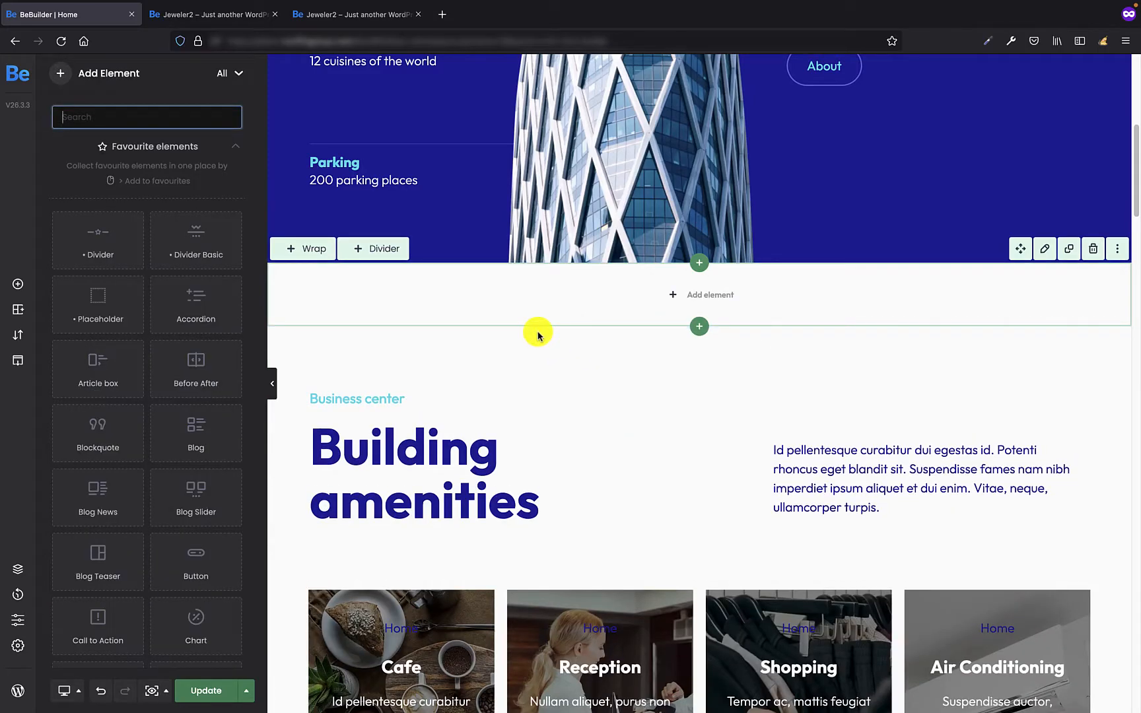
text(video)
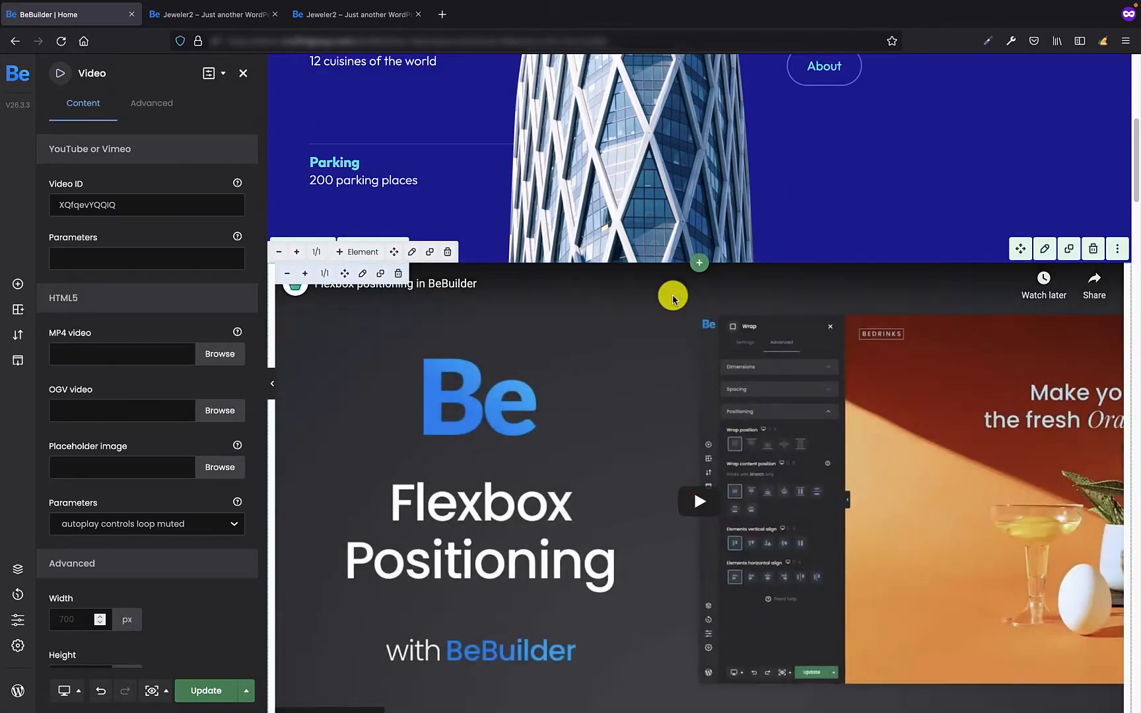
Enable the 'Full Width | except mobile' style on the new video section.
scroll(down, 3)
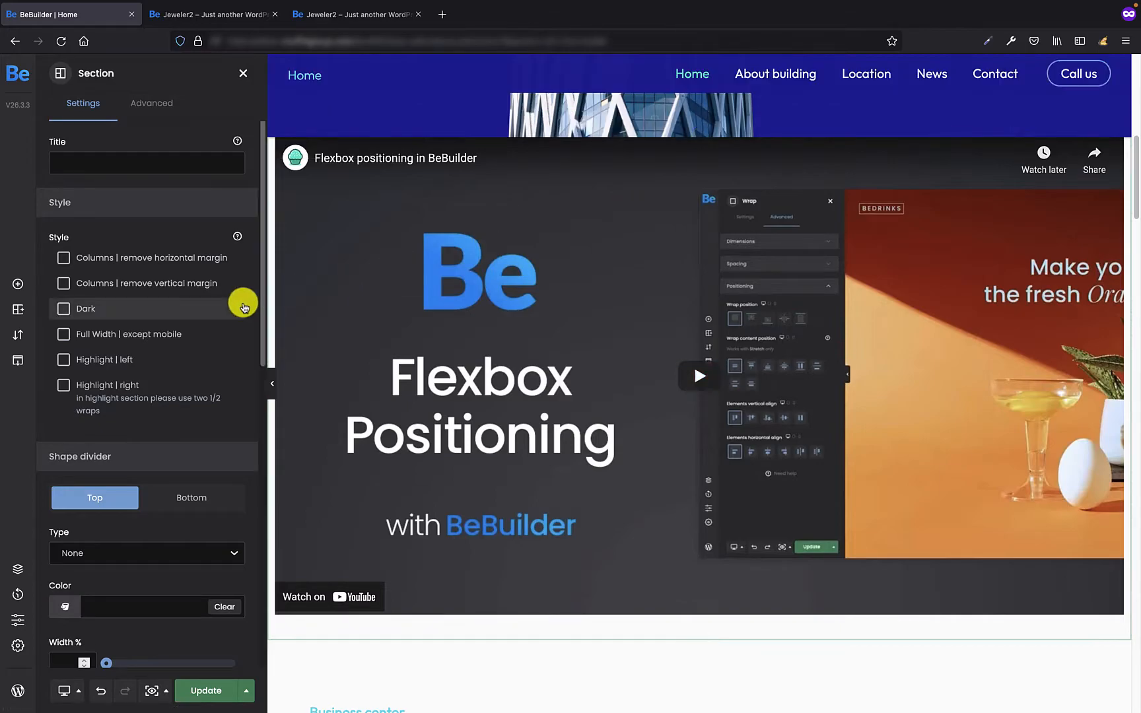
mouse_move(156, 334)
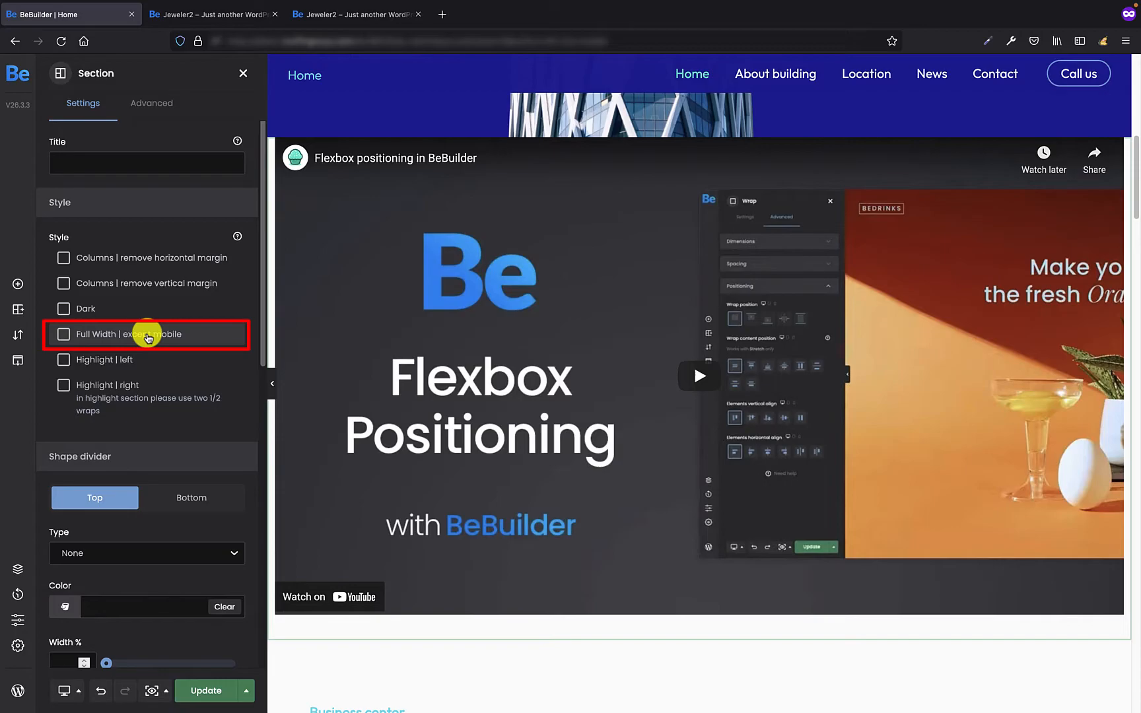
click(63, 334)
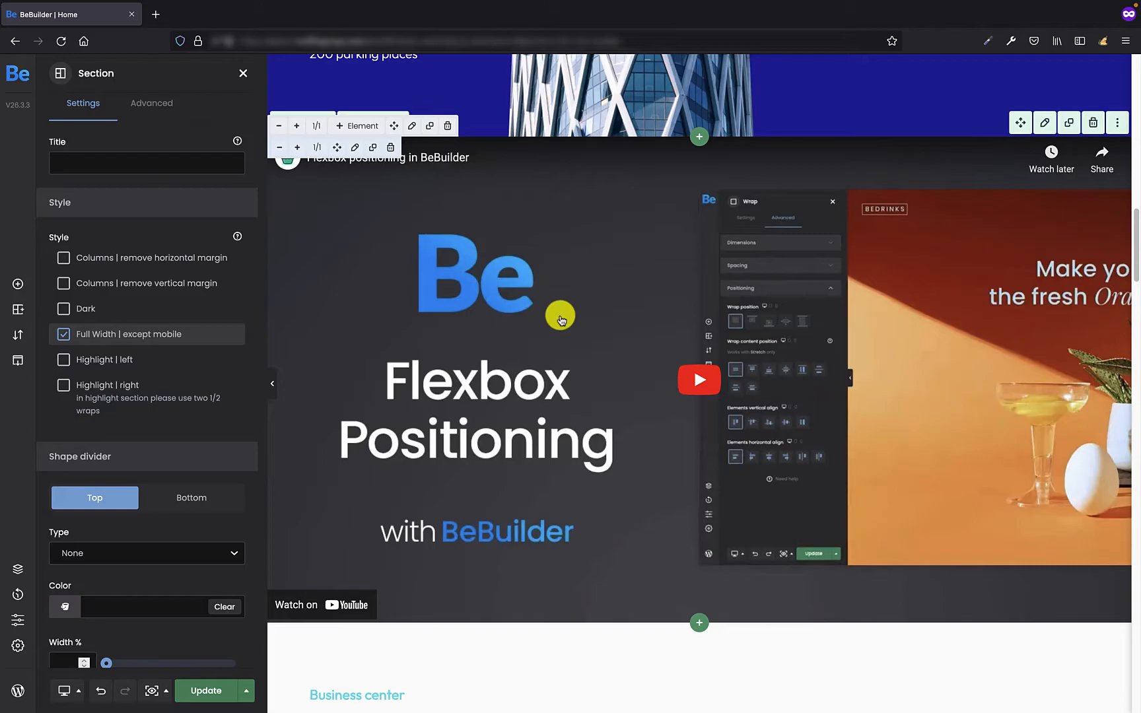
mouse_move(549, 294)
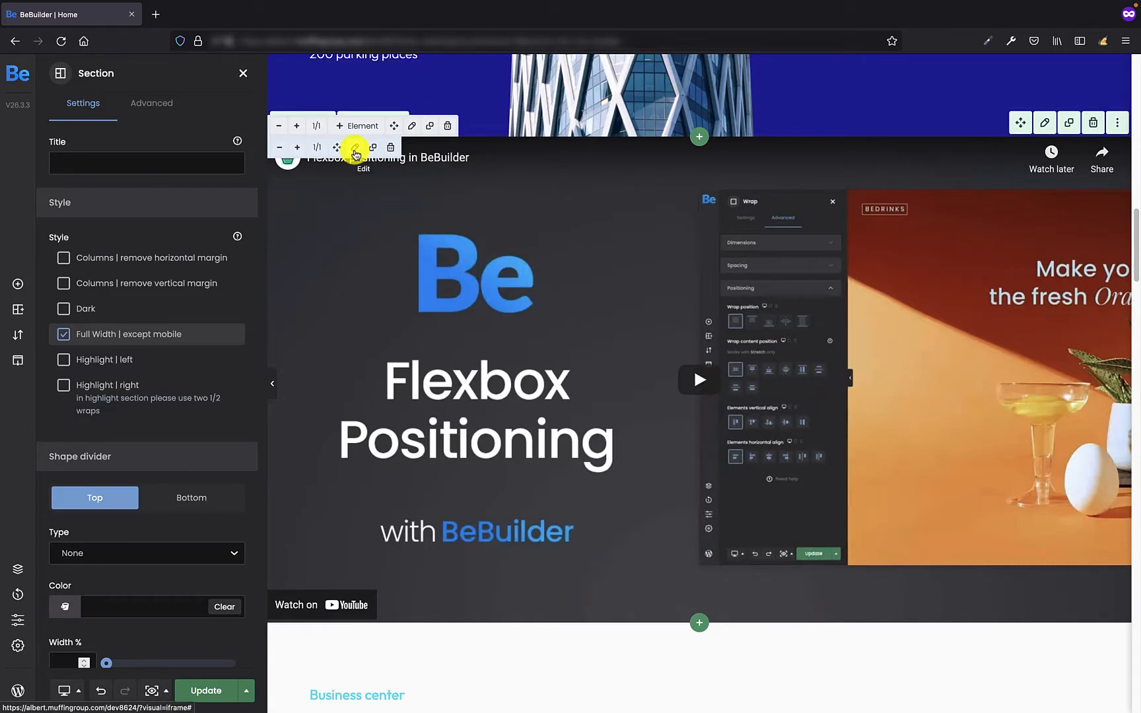
click(355, 155)
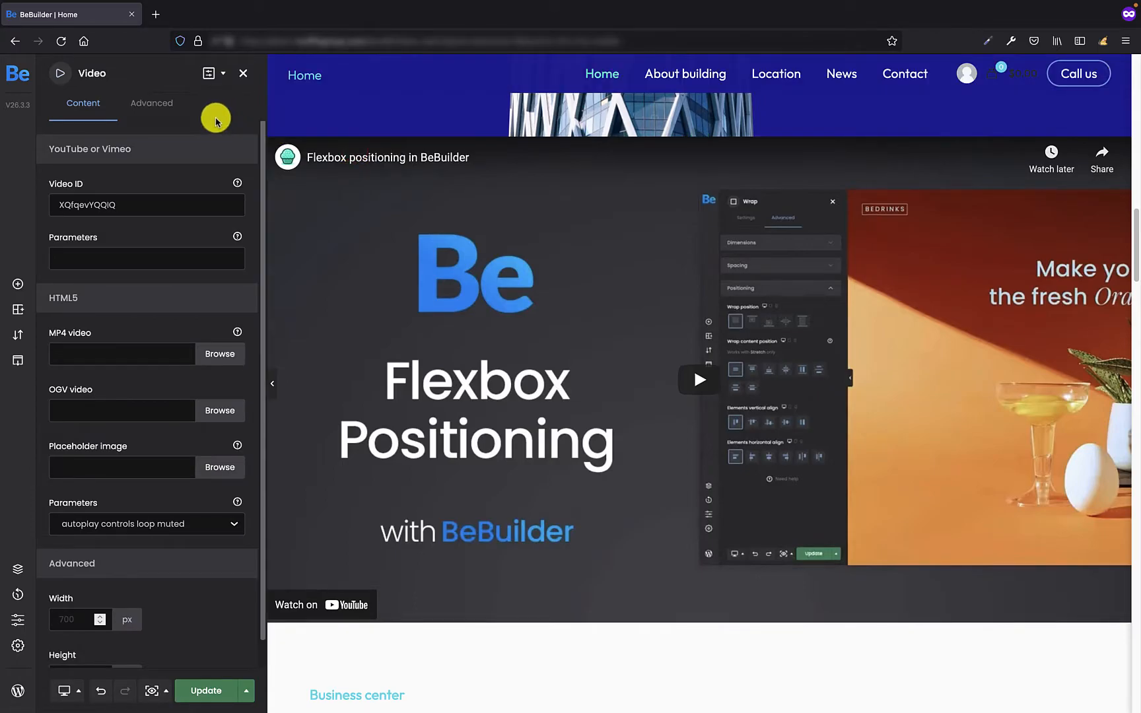
click(152, 103)
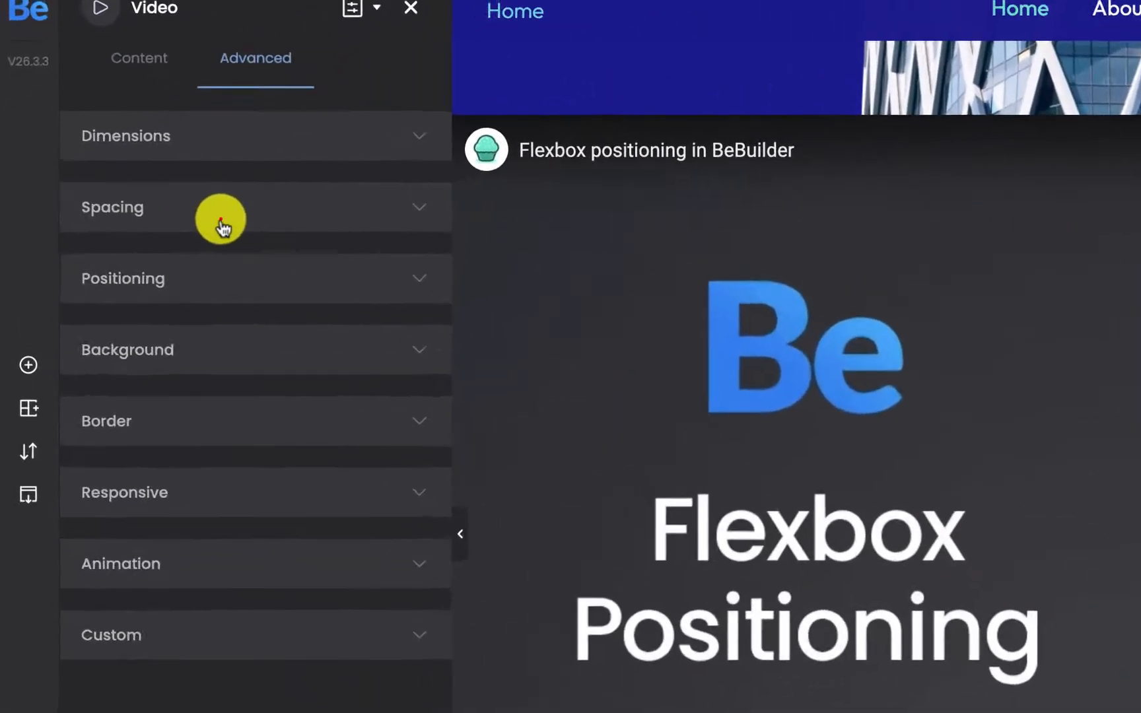
click(218, 208)
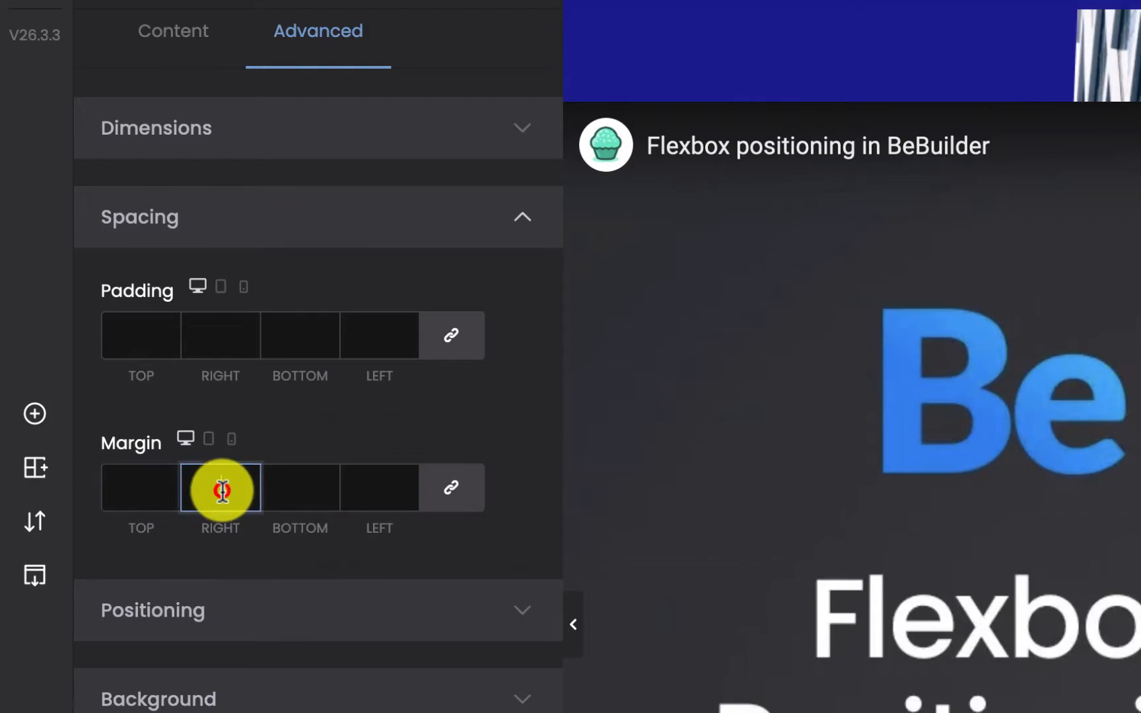
text(0)
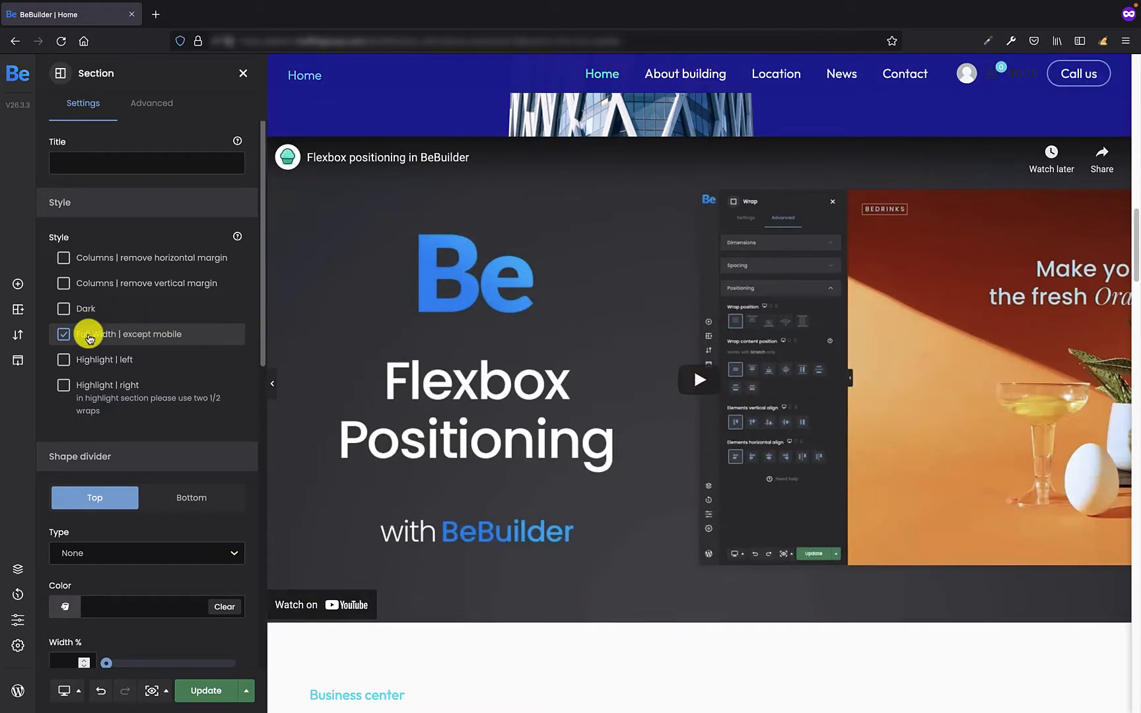
click(63, 334)
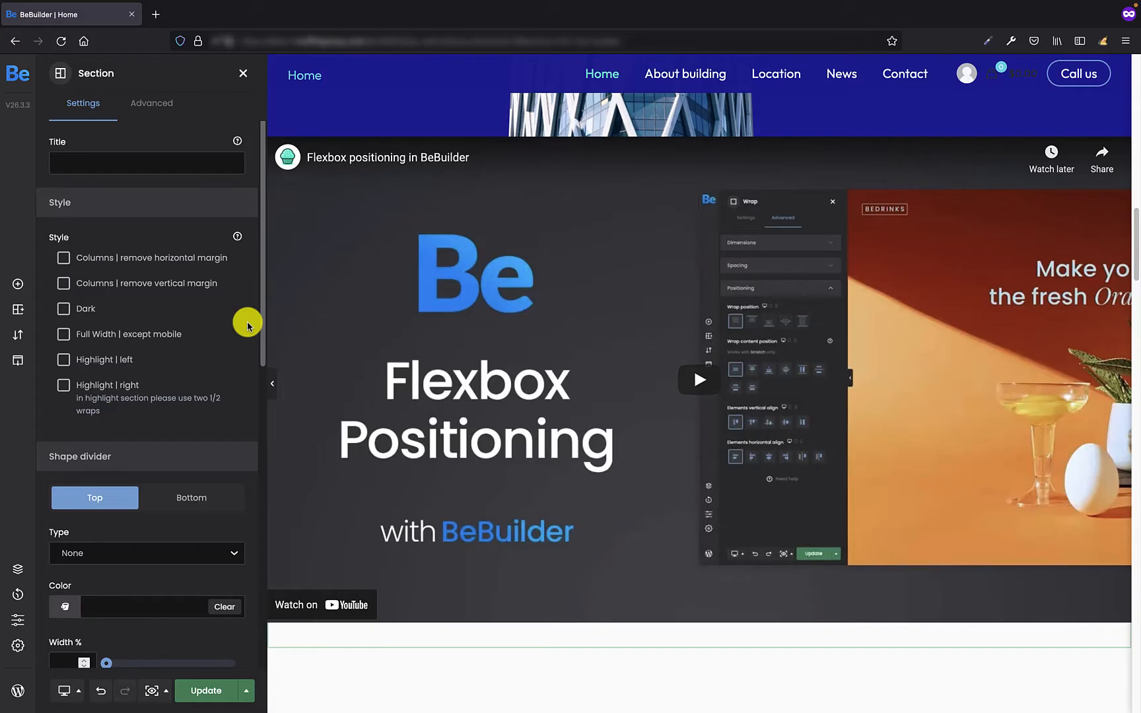
click(64, 334)
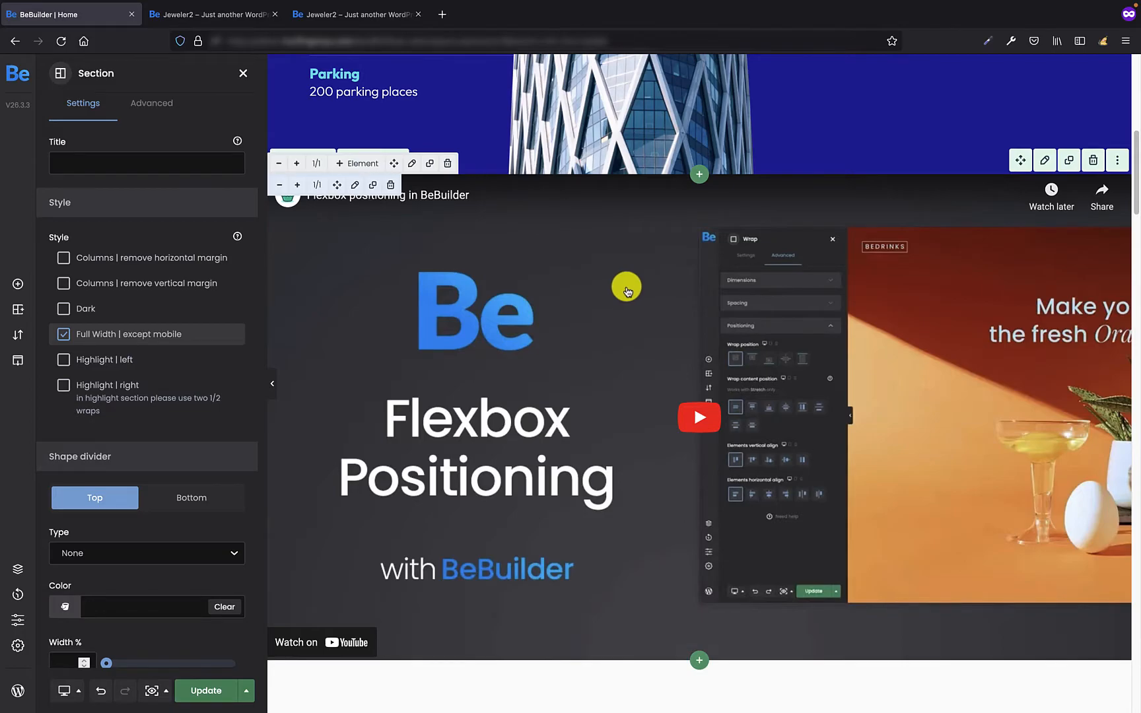
mouse_move(610, 262)
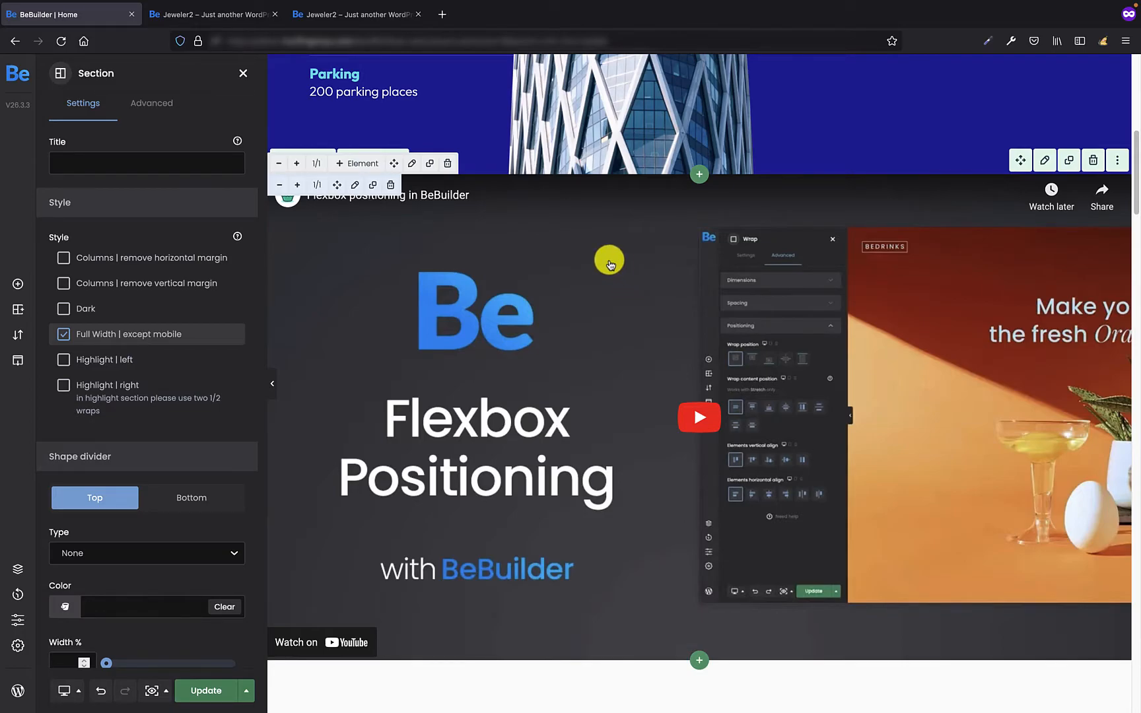
Open the Video element's settings to configure its HTML5 playback.
click(355, 185)
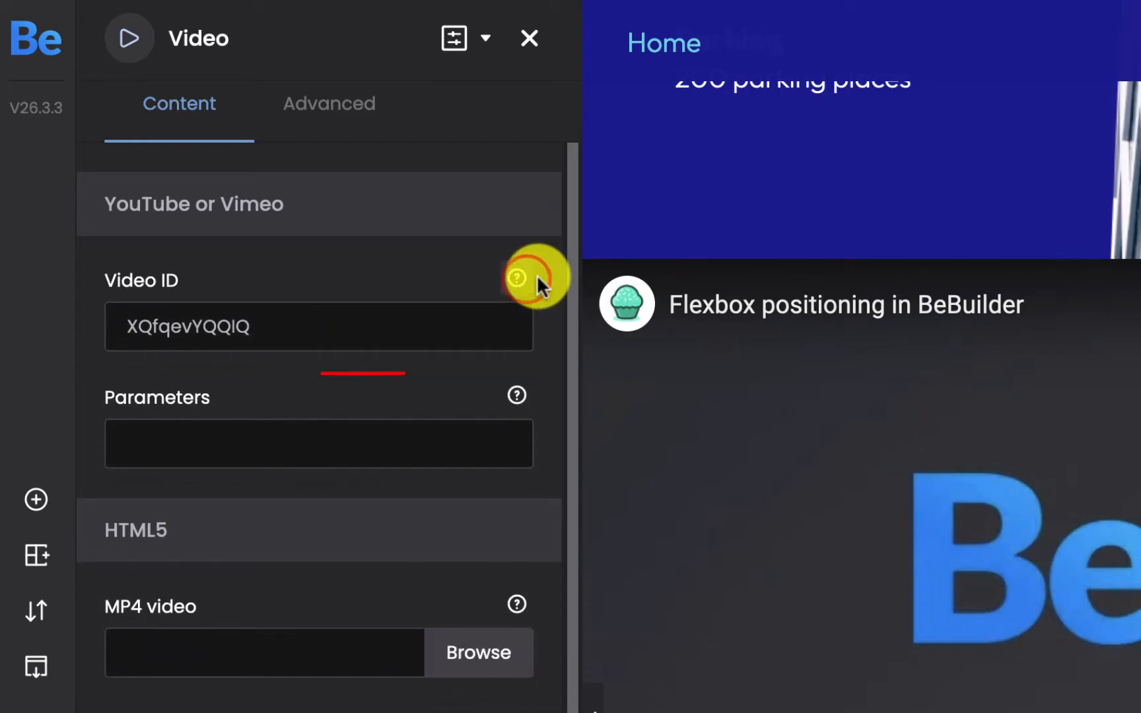
mouse_move(543, 351)
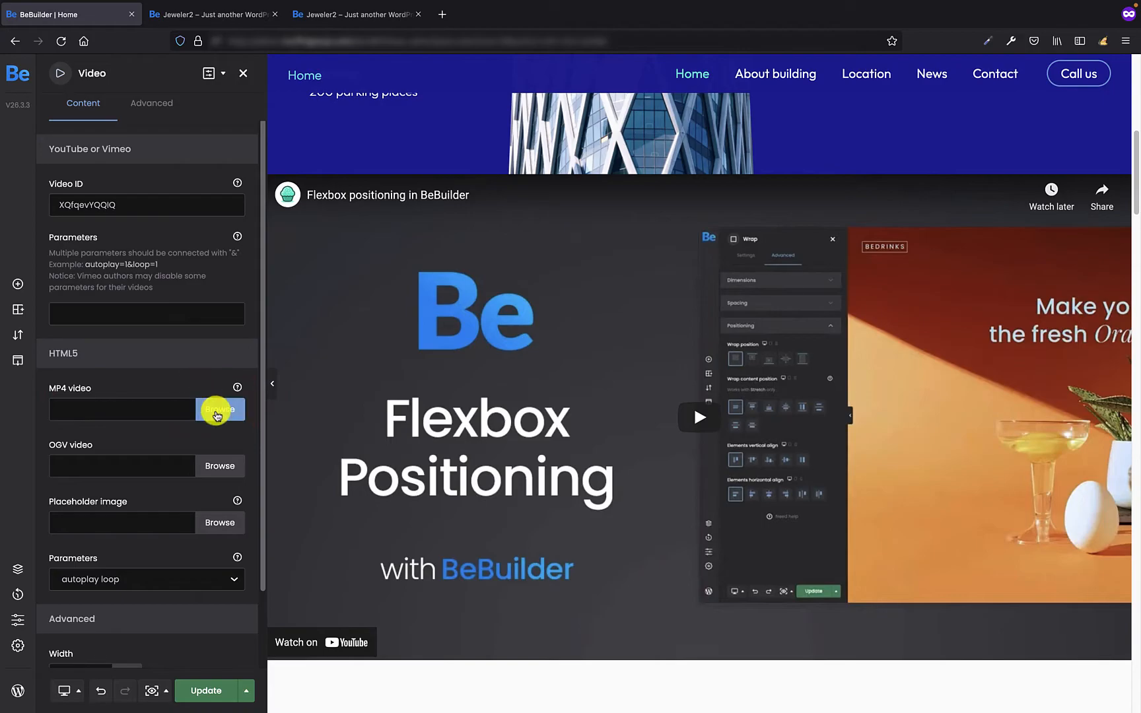
Set the city MP4 file from the Media Library as the video source and clear the YouTube ID.
click(218, 410)
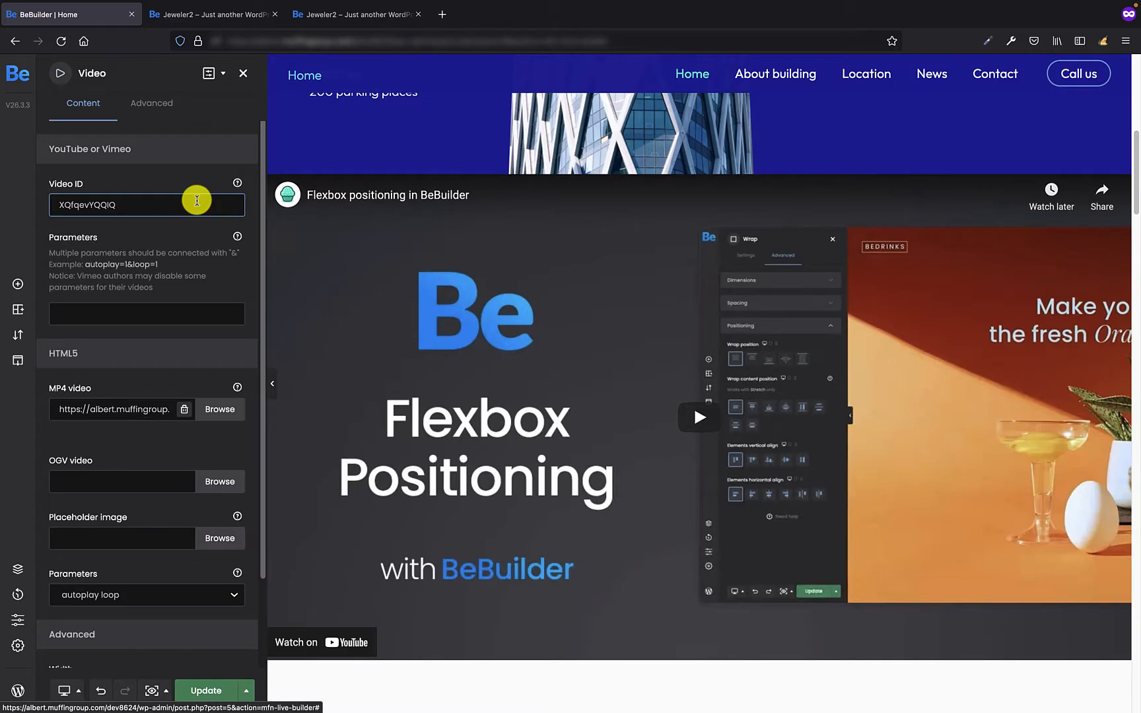
click(145, 205)
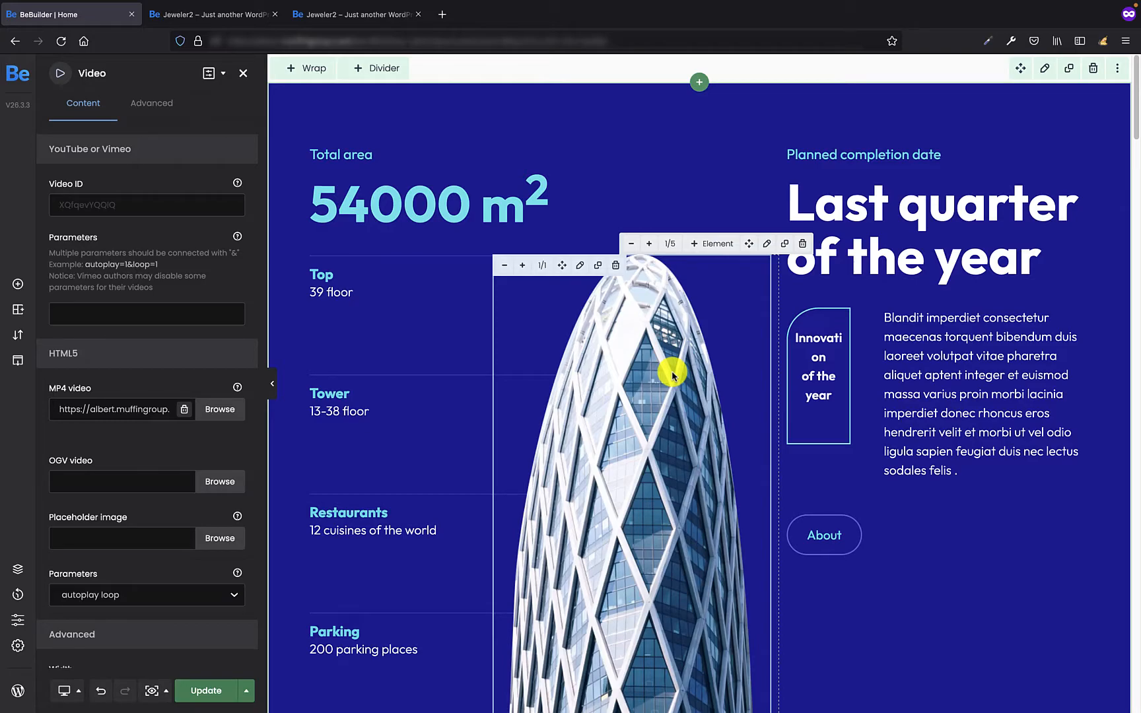
mouse_move(669, 276)
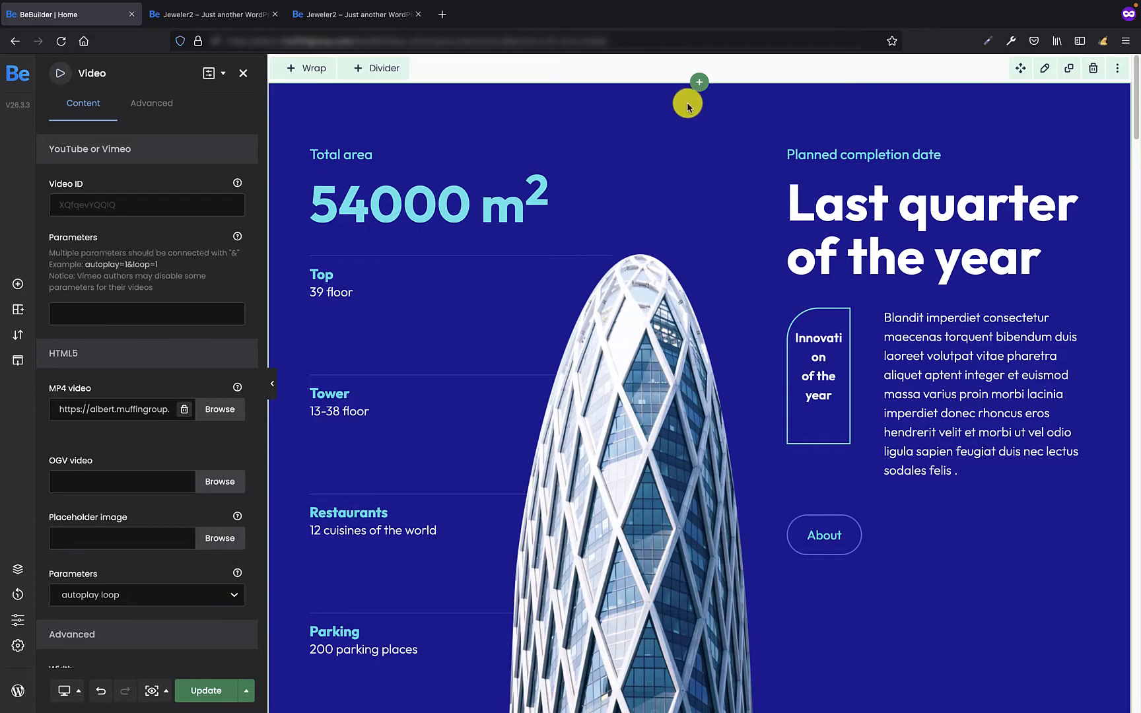
mouse_move(697, 86)
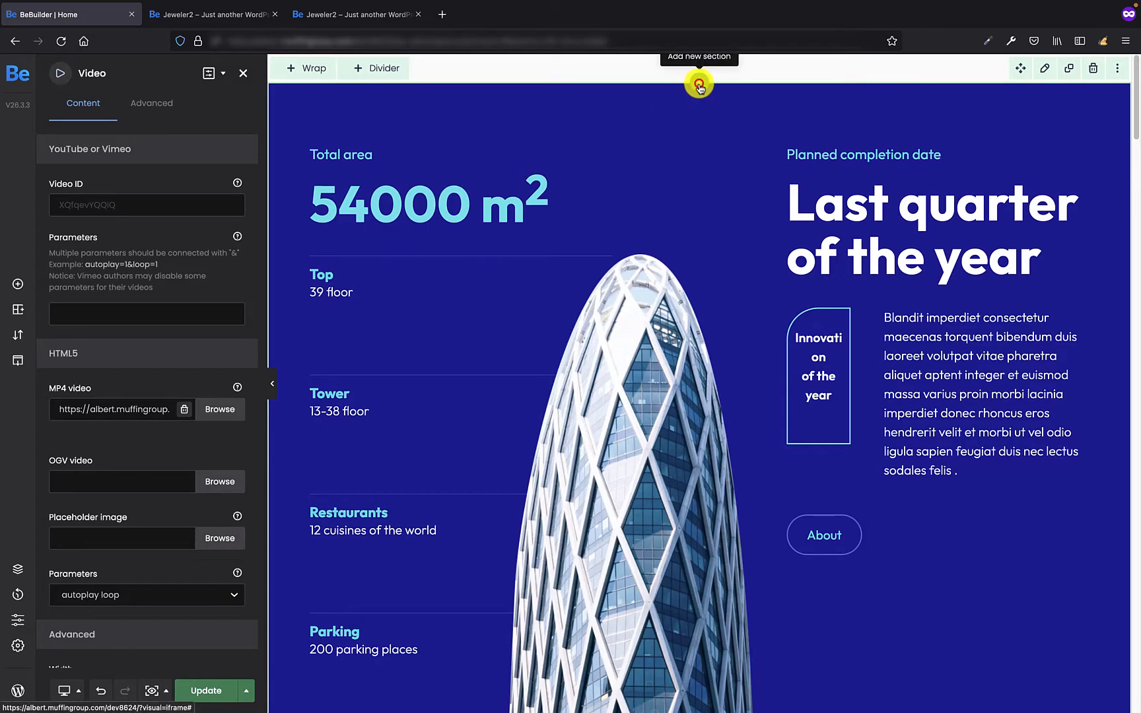
Add a new empty section at the very top of the page, above Total area.
click(698, 82)
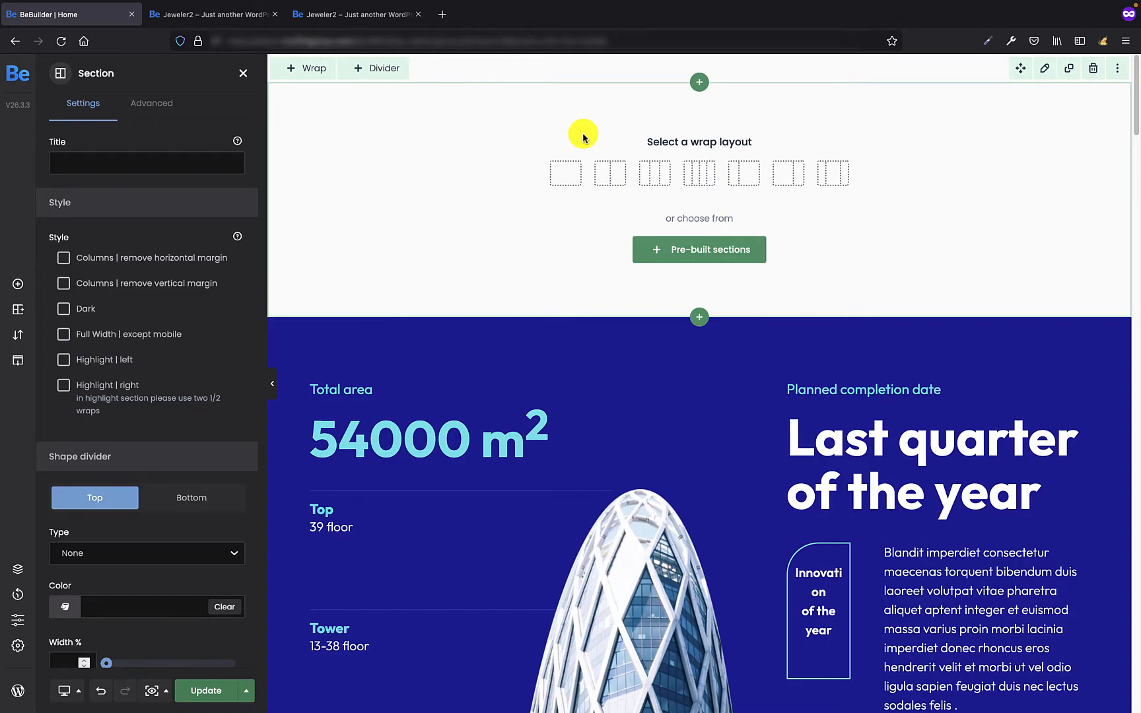
mouse_move(587, 146)
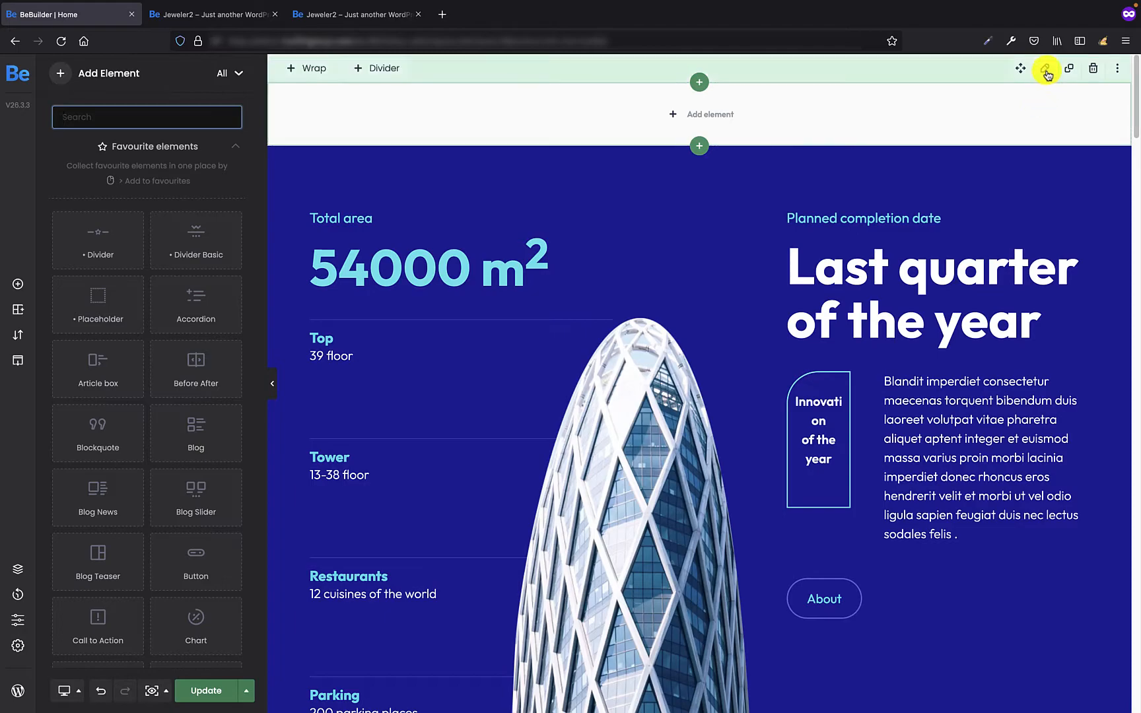
mouse_move(1044, 68)
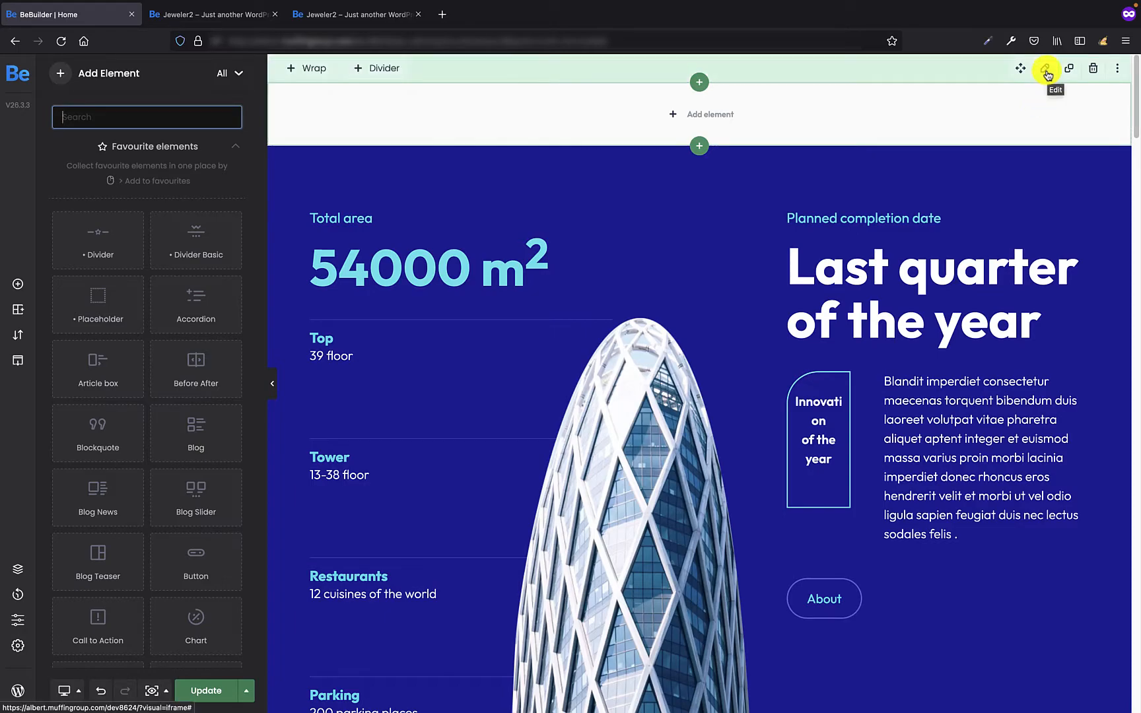
Set the top section's background to video type with businesscenter2.mp4 as its source.
click(1045, 69)
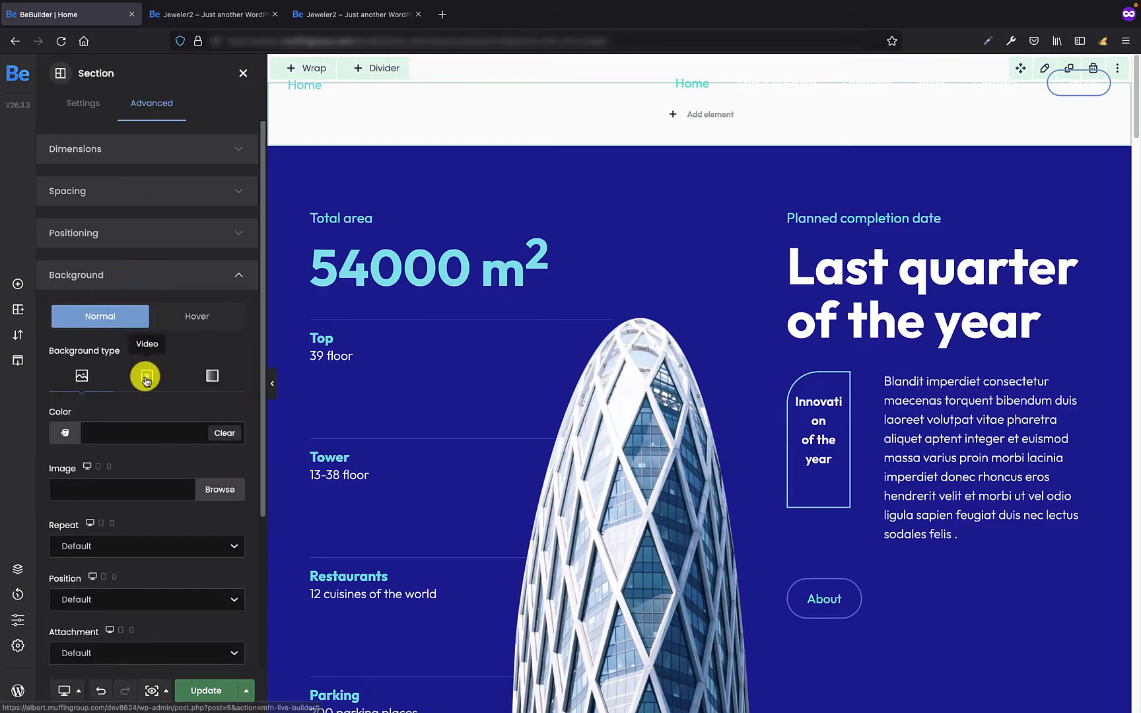
click(145, 375)
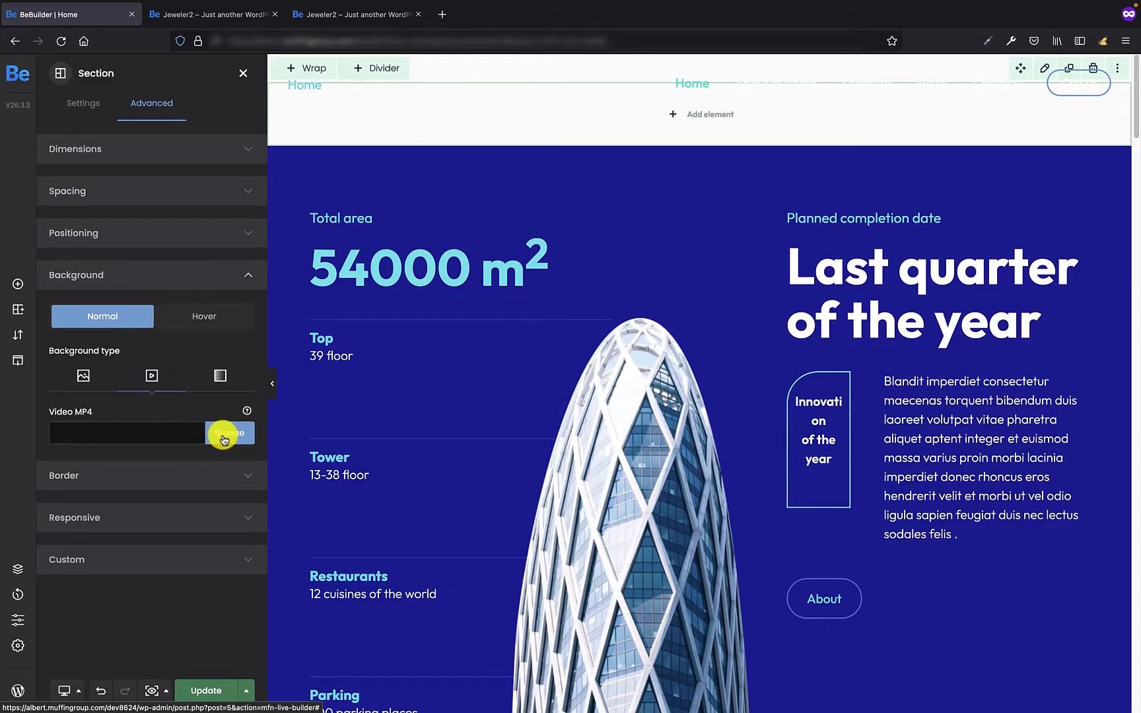
click(223, 434)
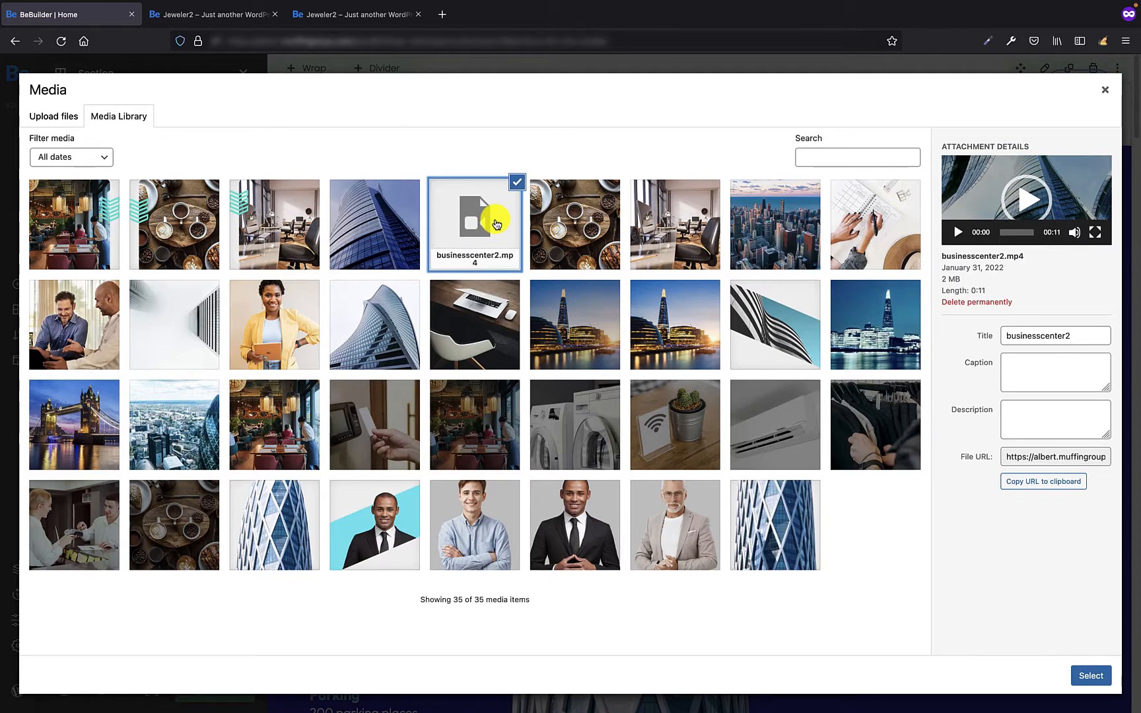
click(1090, 675)
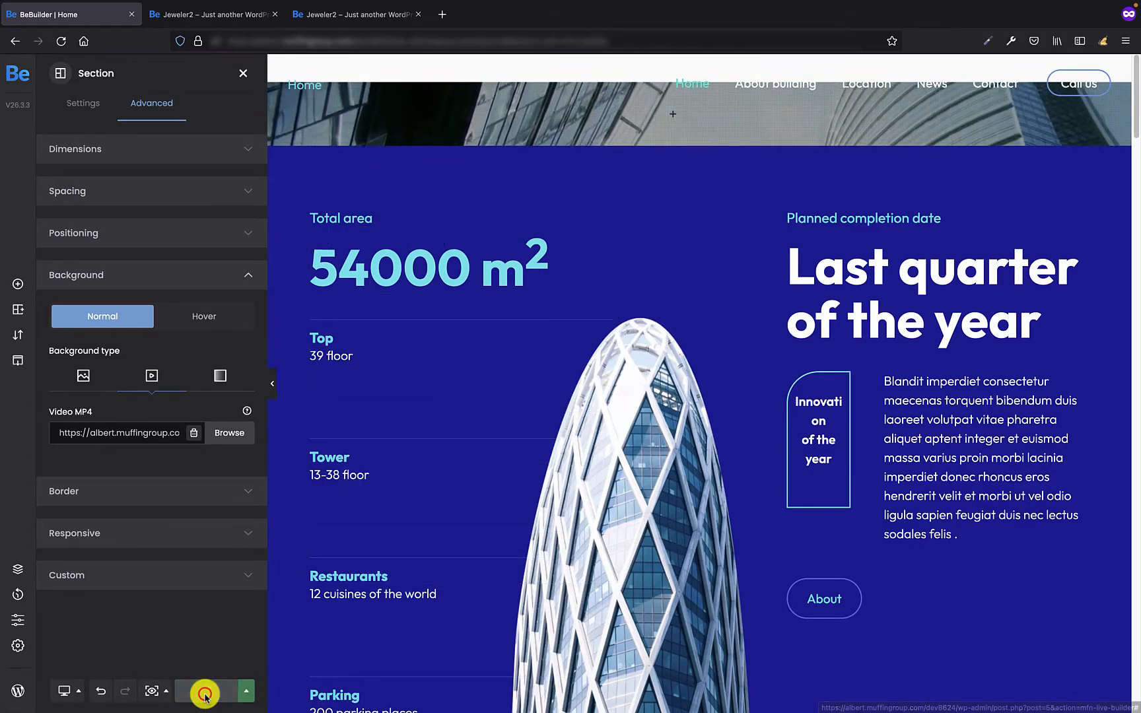
Update the page, check the live Jeweler2 site, and return to the BeBuilder | Home tab.
click(205, 691)
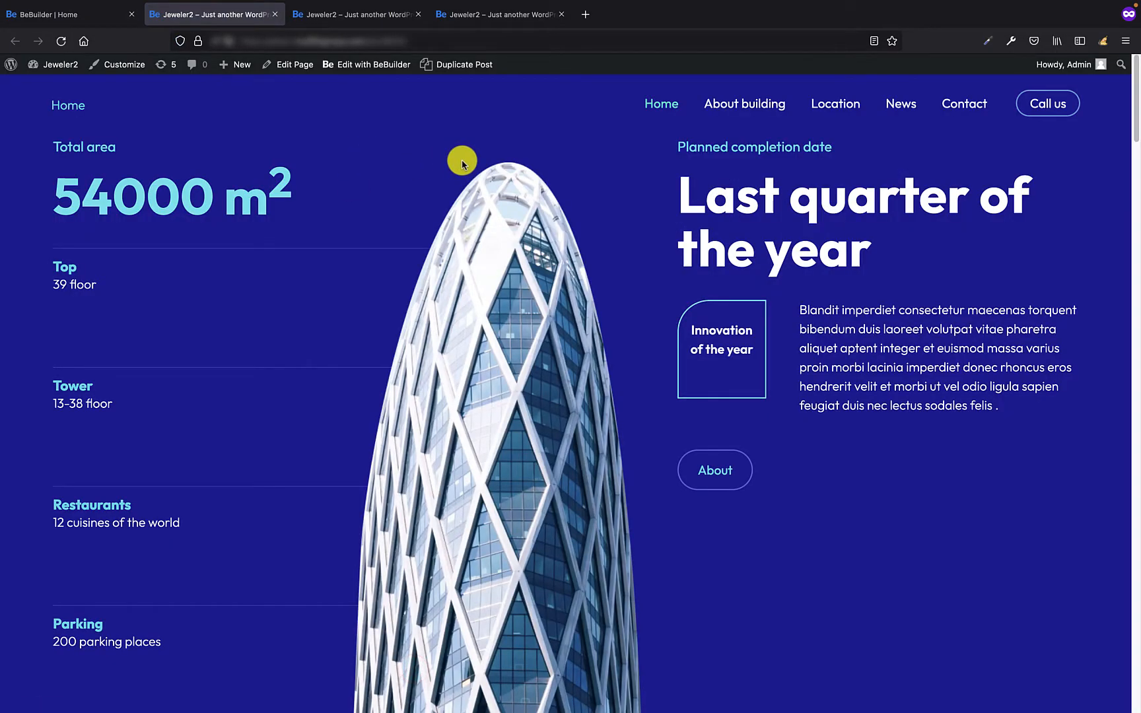
mouse_move(387, 115)
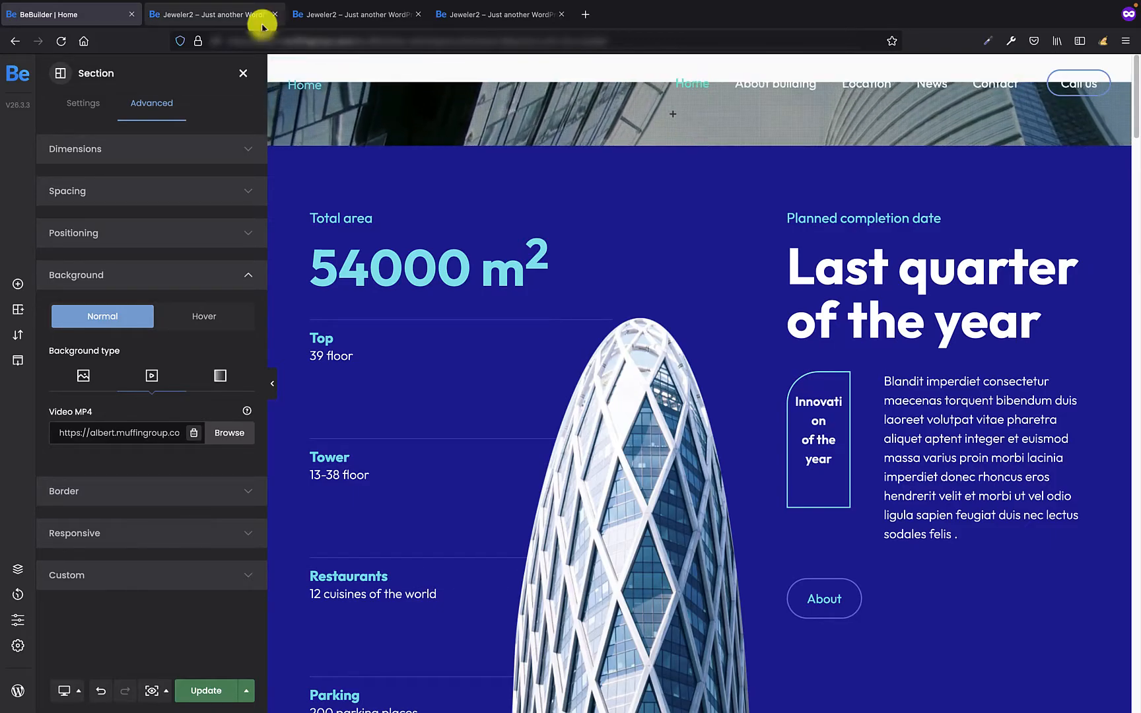
click(213, 13)
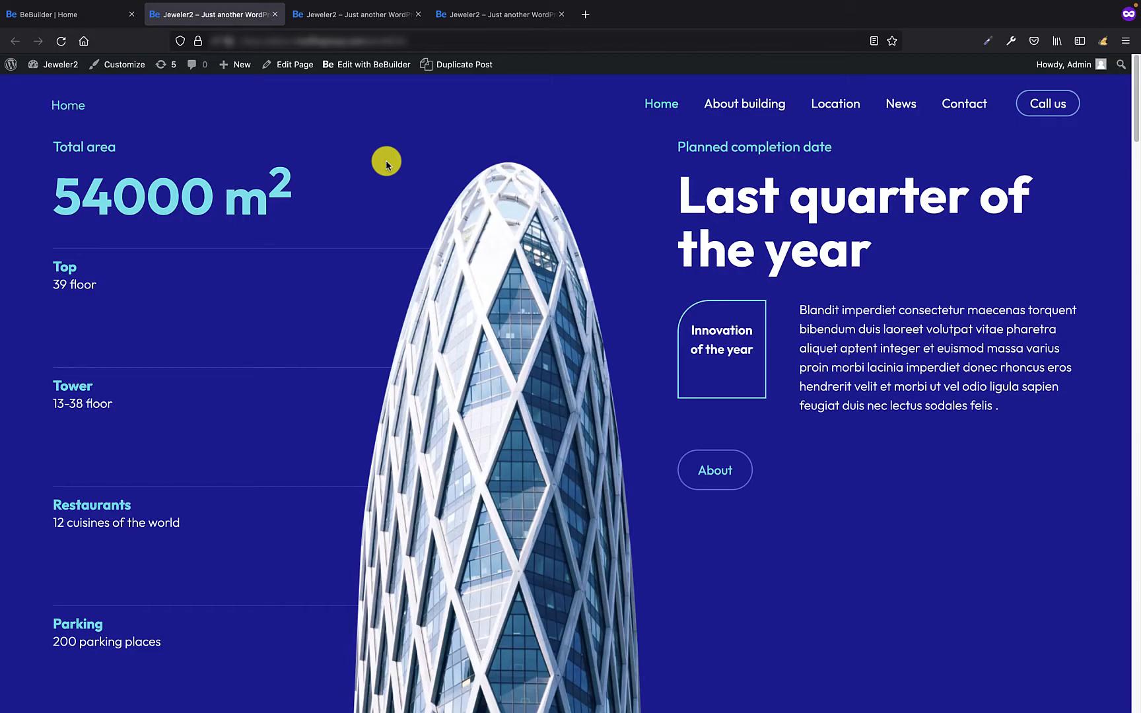
mouse_move(443, 140)
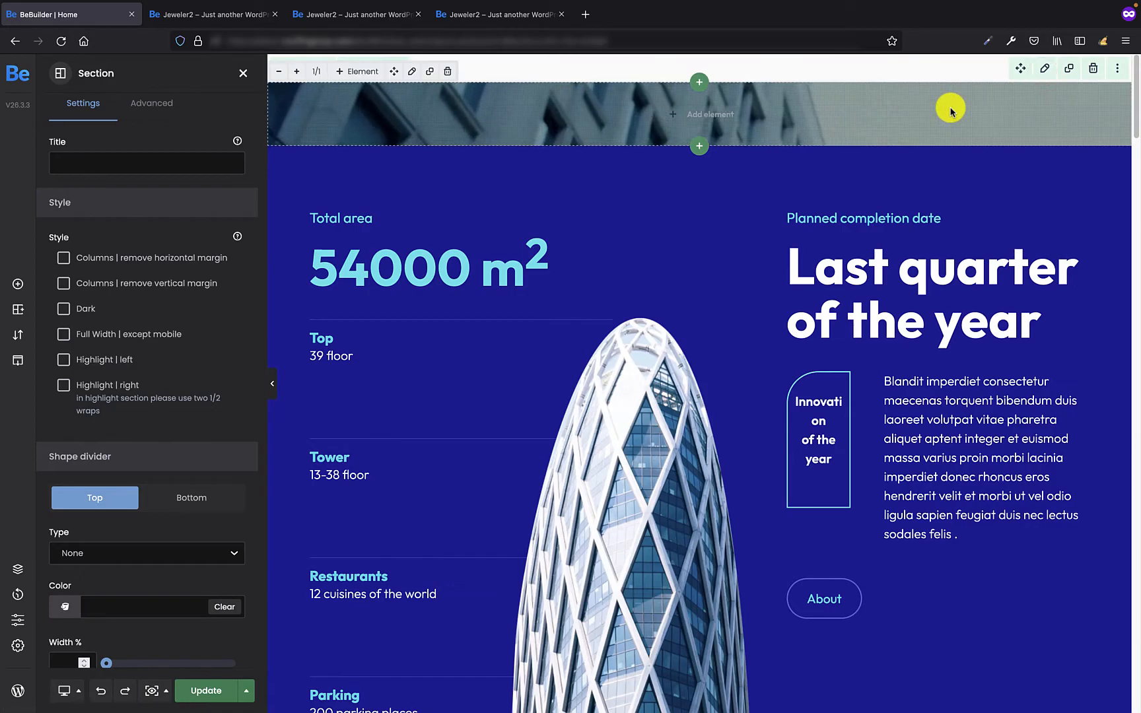
Give the top video section 500px top and bottom padding under Advanced > Spacing.
click(152, 103)
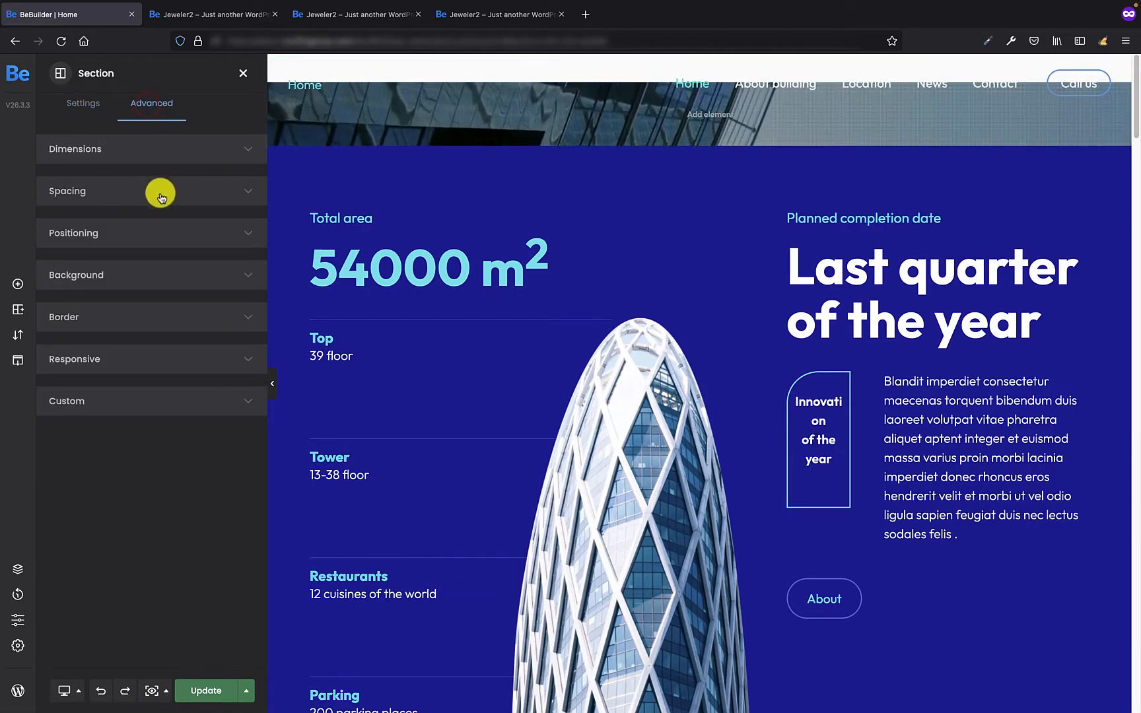
click(150, 190)
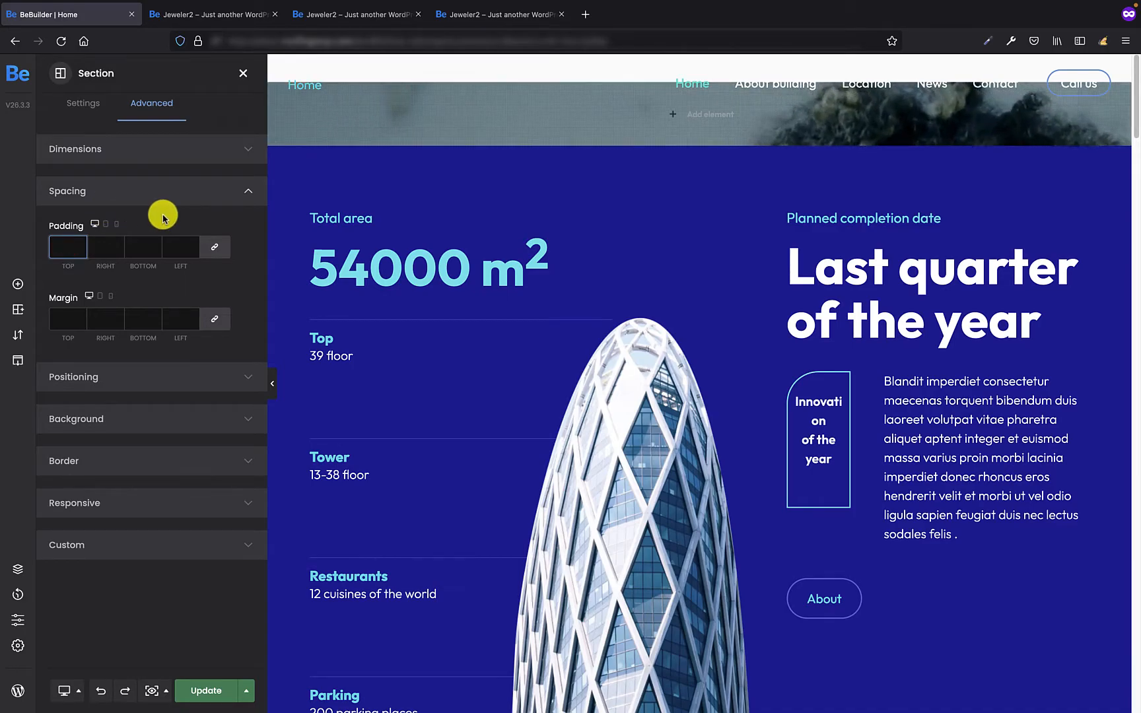
click(67, 247)
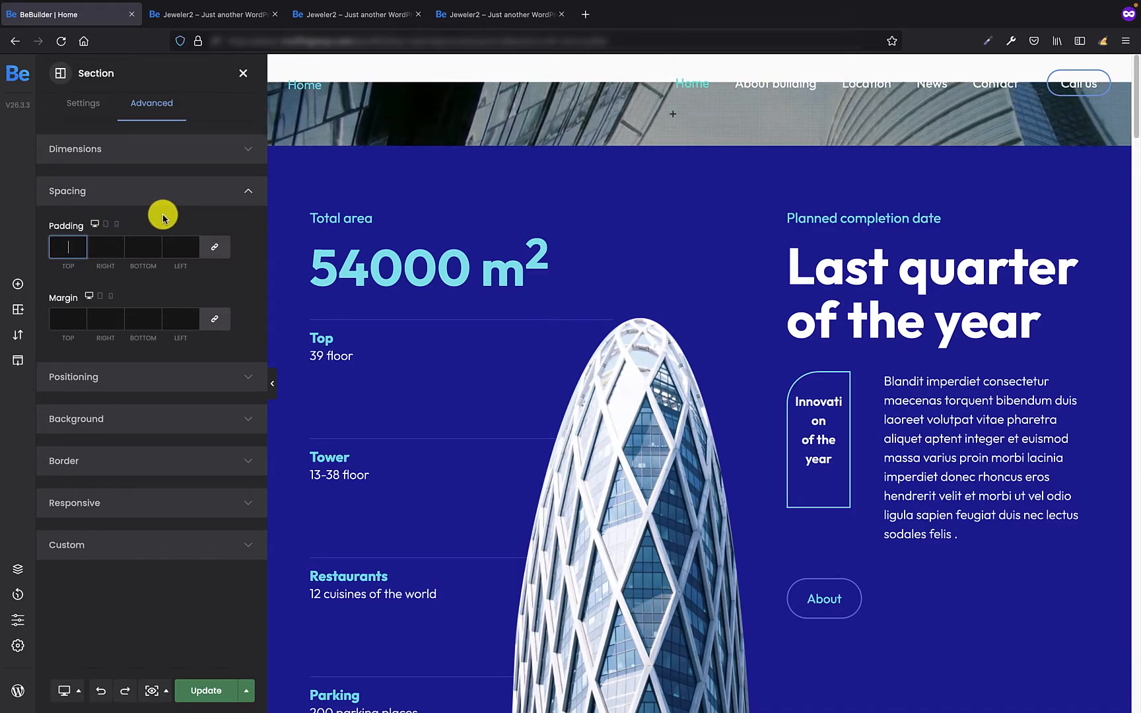
text(500px)
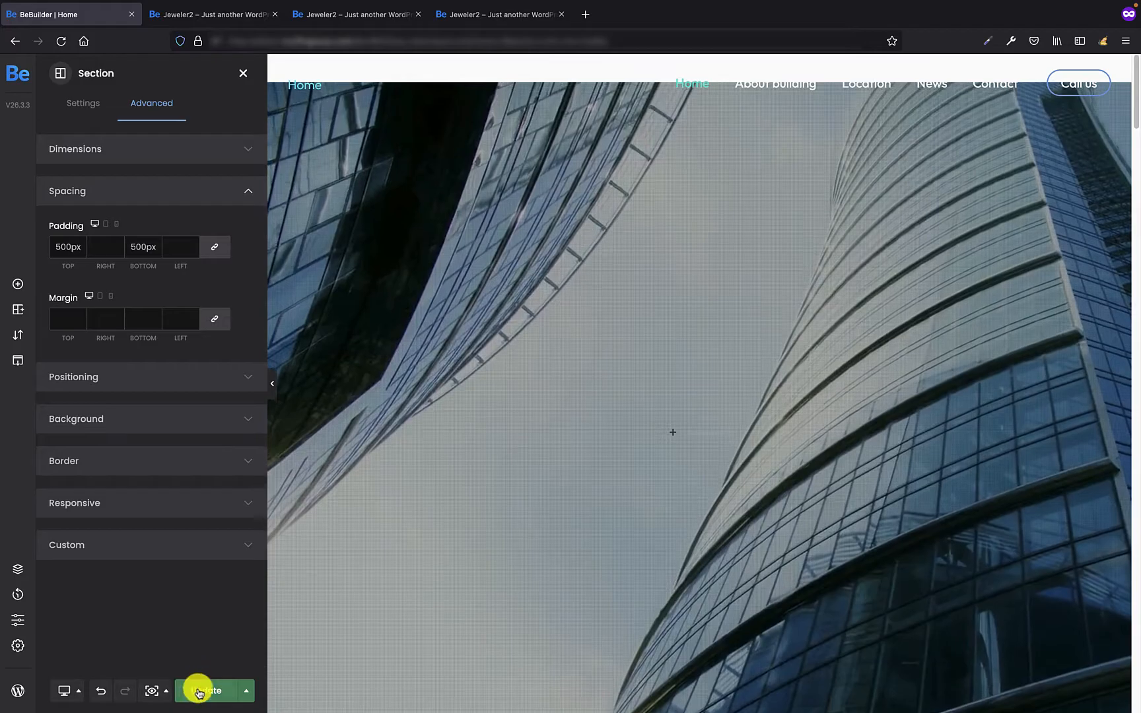
Update the page and view the full-screen video background on the live site.
click(206, 691)
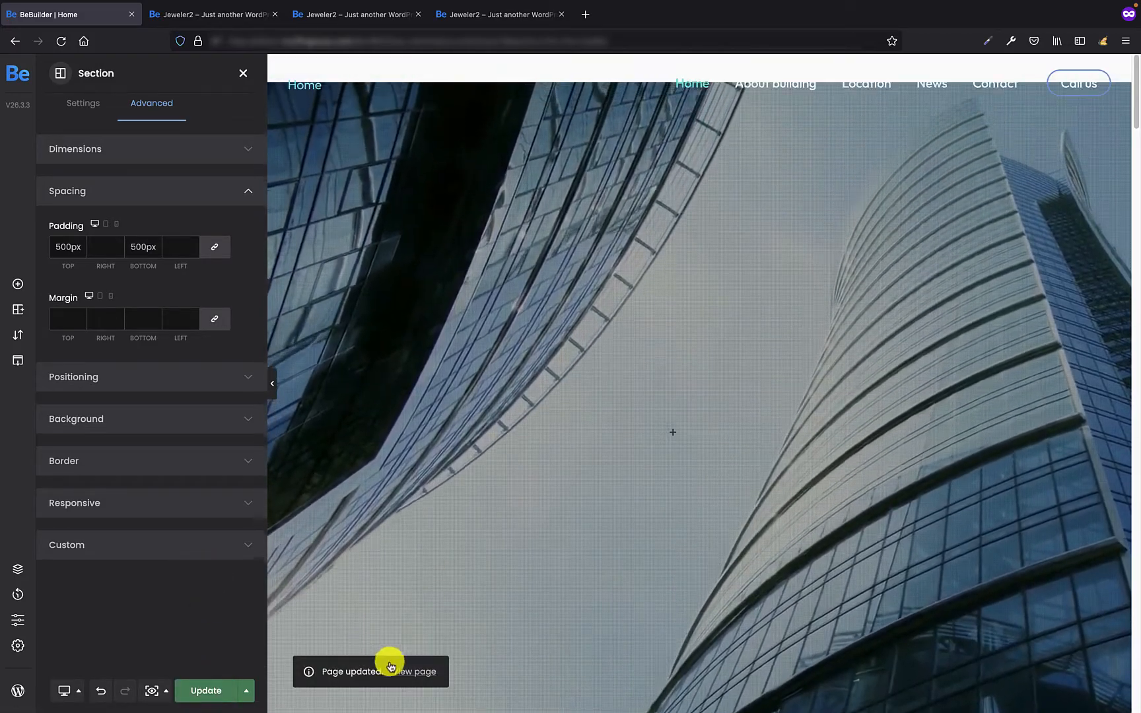
click(212, 14)
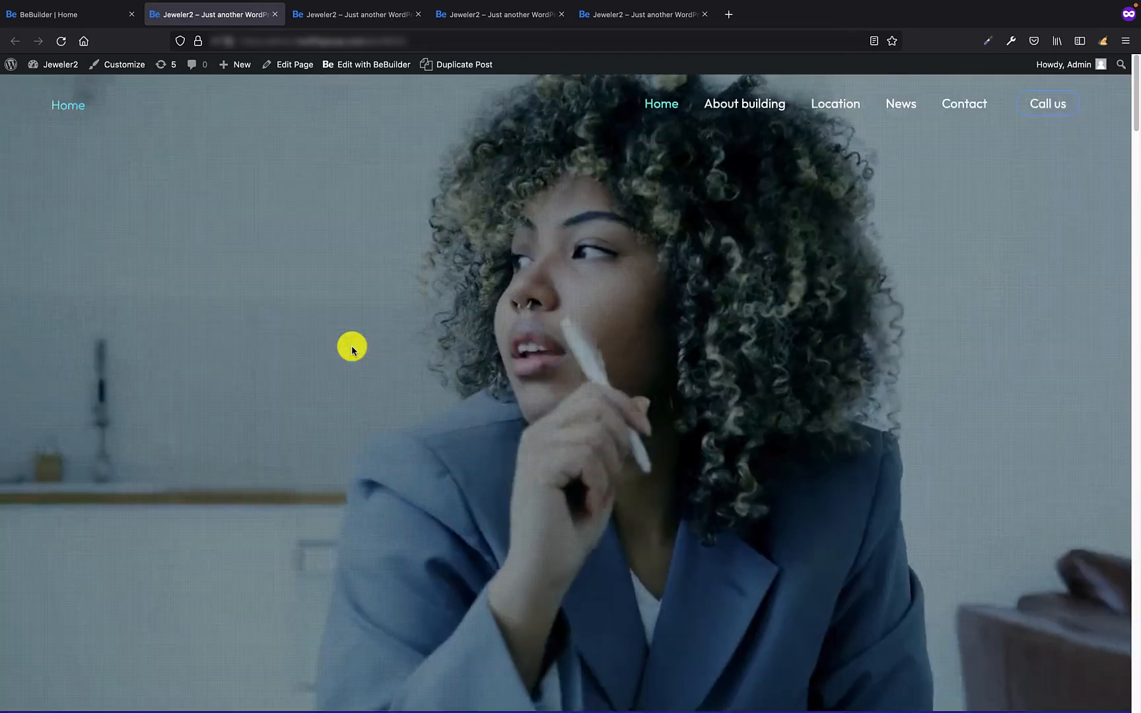
Close the live page preview tab and return to the BeBuilder | Home editor.
click(366, 63)
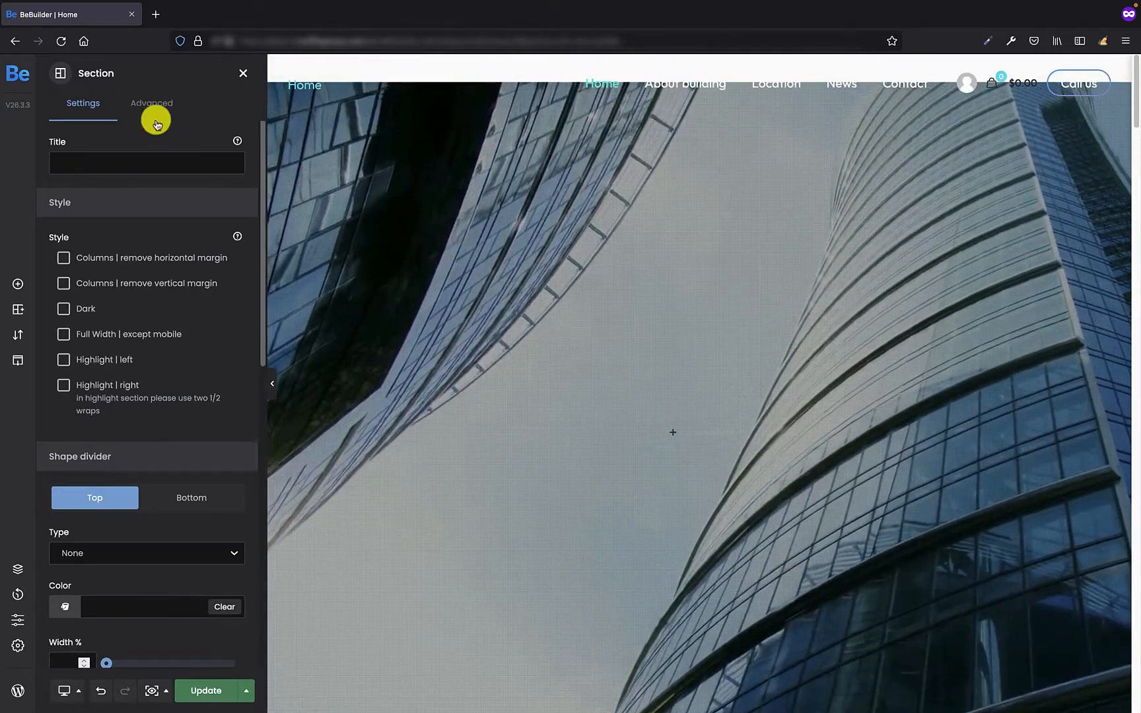
Set the video section's Height to Full screen under Advanced > Dimensions.
click(152, 103)
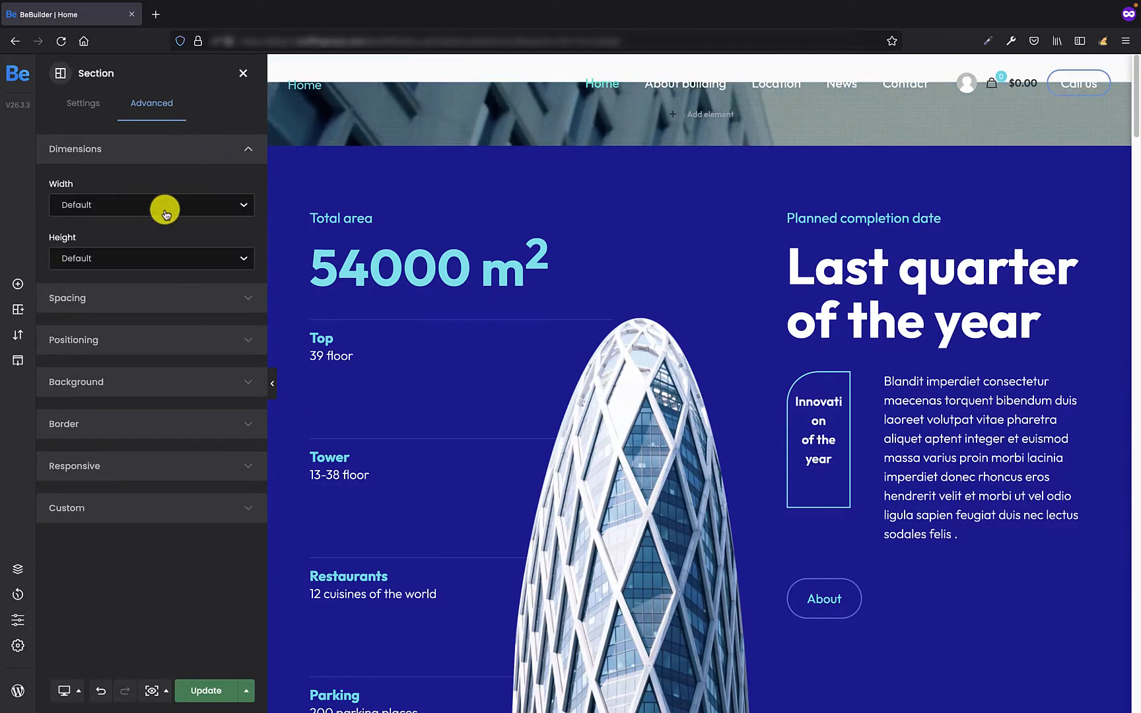
click(151, 259)
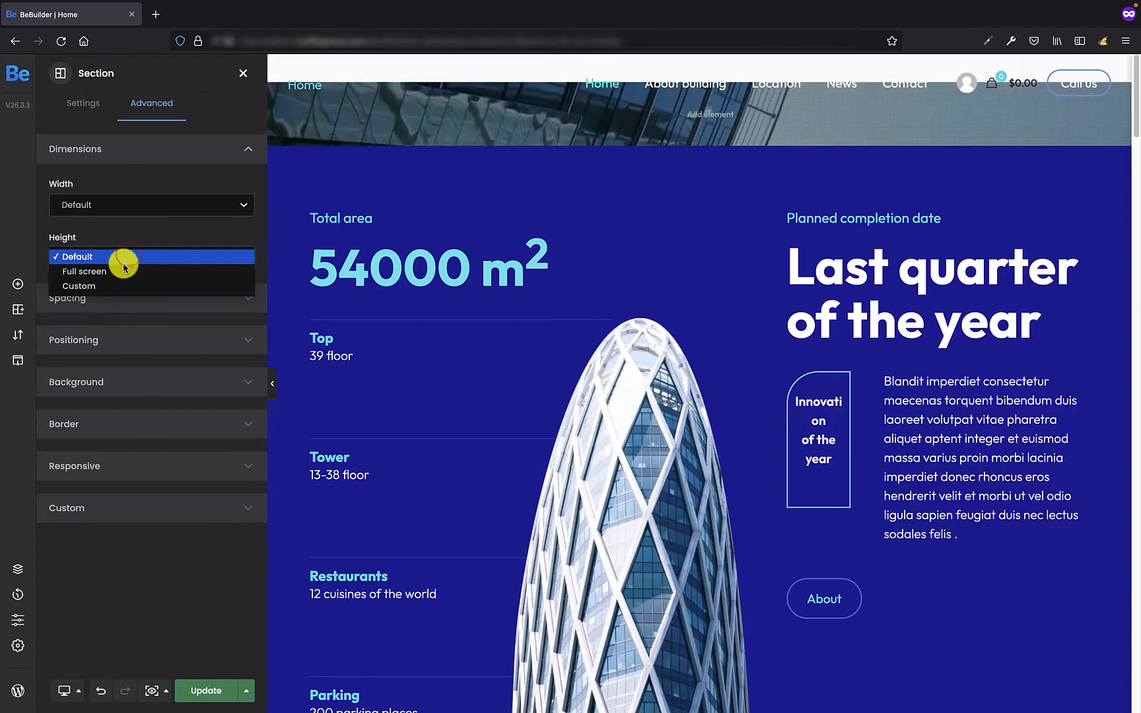
click(85, 270)
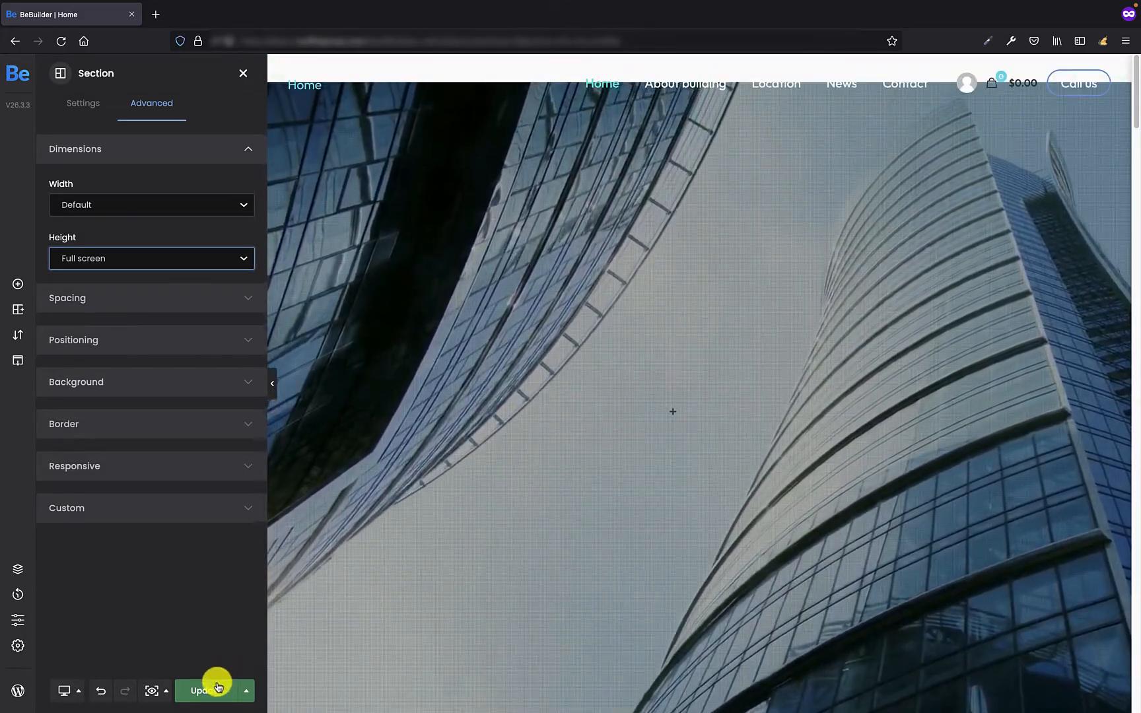
Update the page and view the live site with the full-screen city video.
click(205, 691)
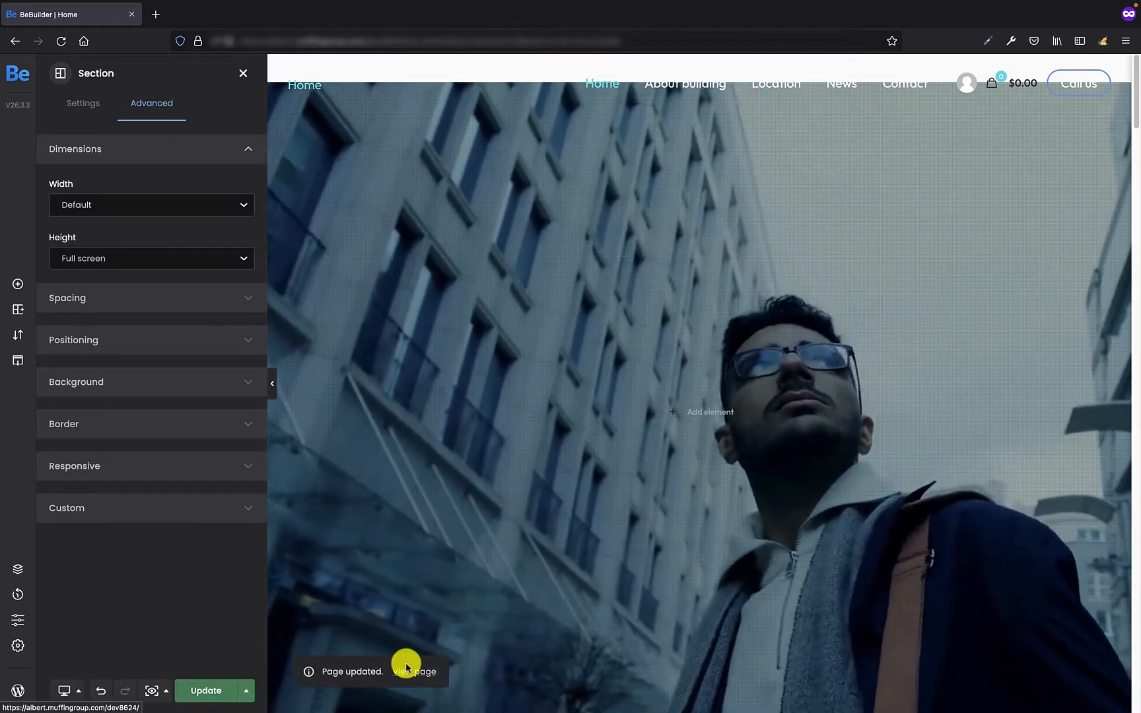
click(415, 671)
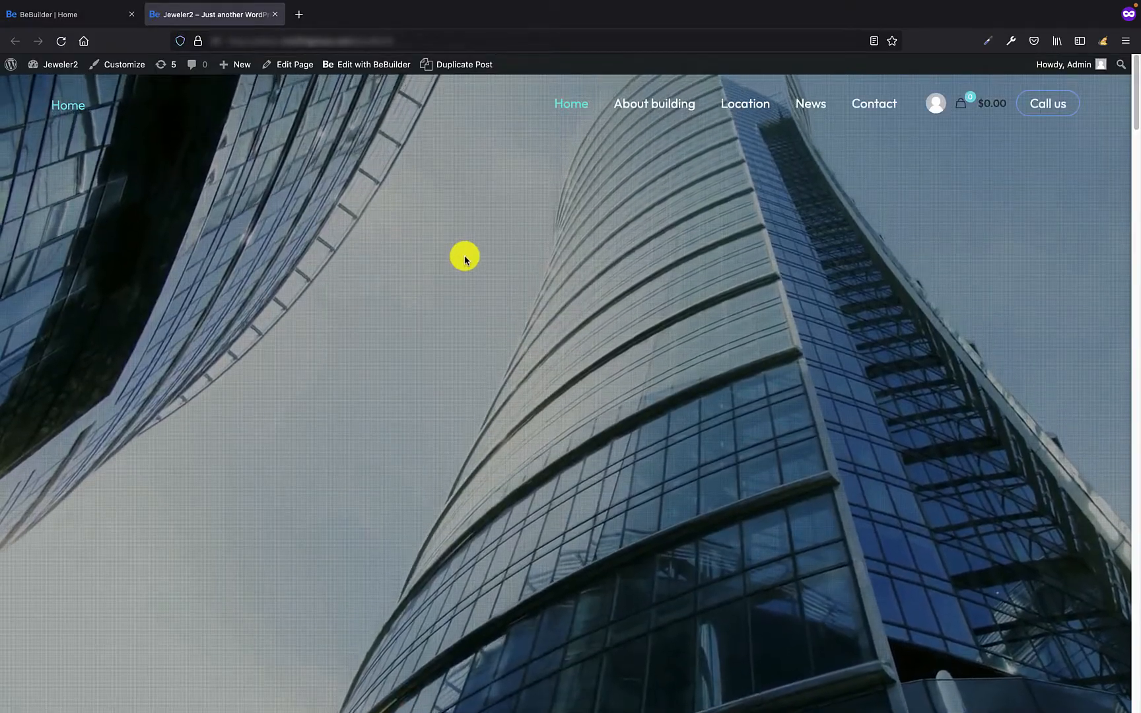